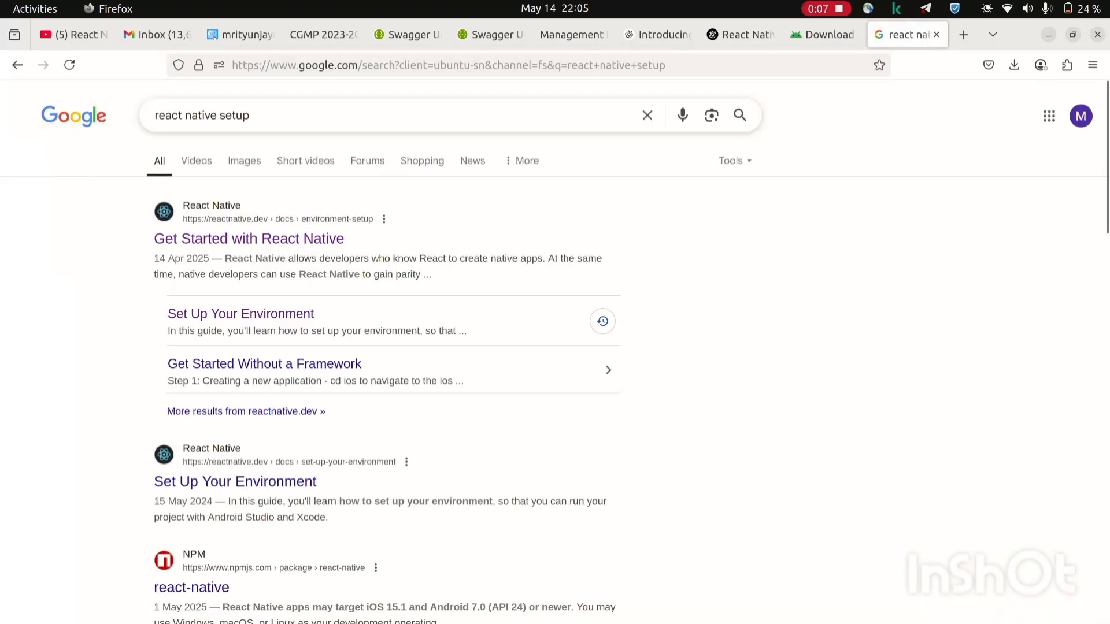
Open the reactnative.dev 'Set Up Your Environment' guide and scroll to the Linux/Android options
{"action": "left_click", "coordinate": [235, 482]}
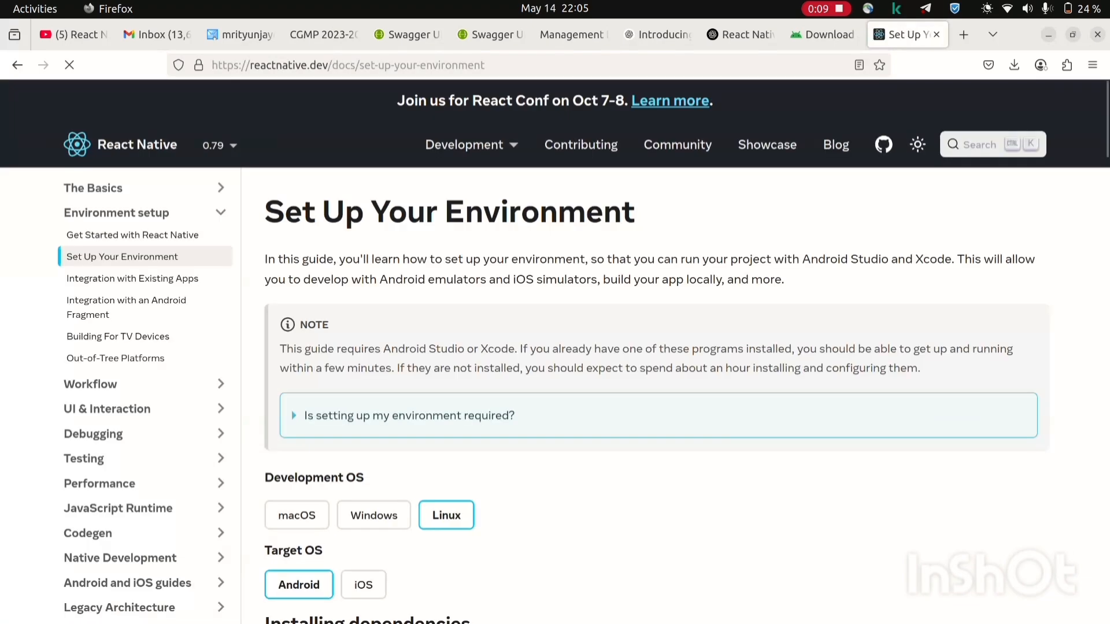
{"action": "scroll", "scroll_direction": "down", "scroll_amount": 3}
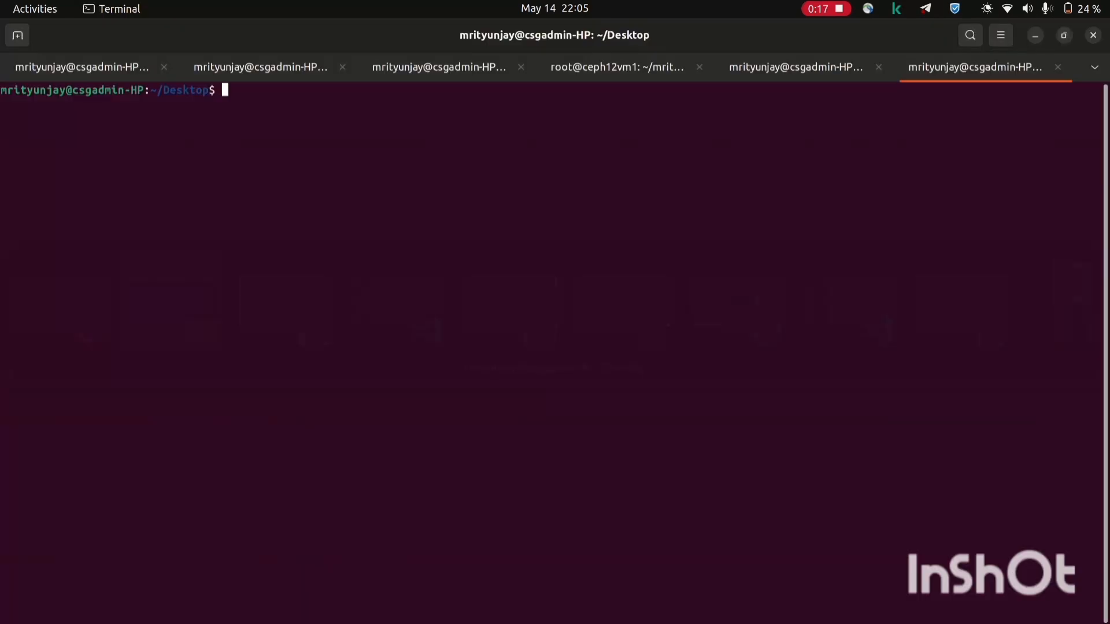
Refresh apt package lists and install Node.js and npm, confirming with y
{"action": "type", "text": "a"}
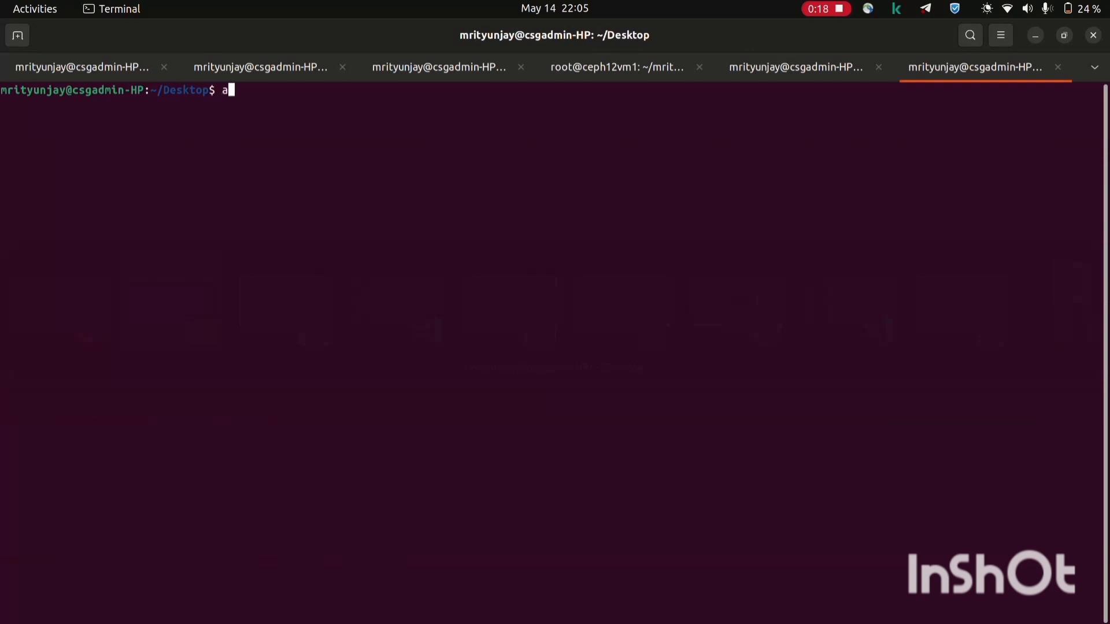
{"action": "type", "text": "sudo ap"}
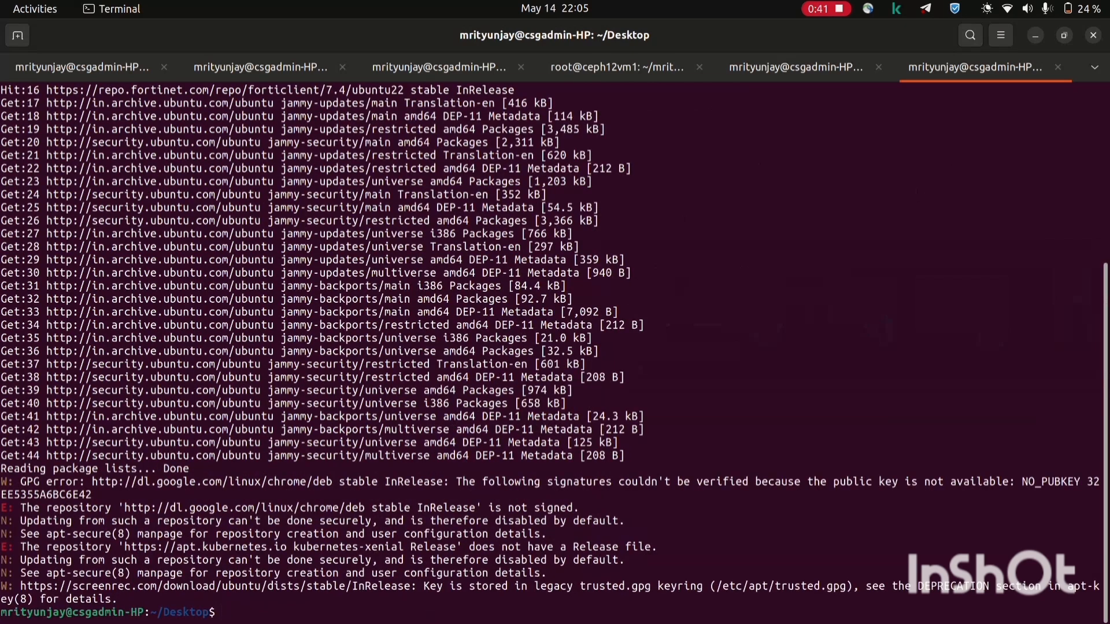
{"action": "type", "text": "sudo a"}
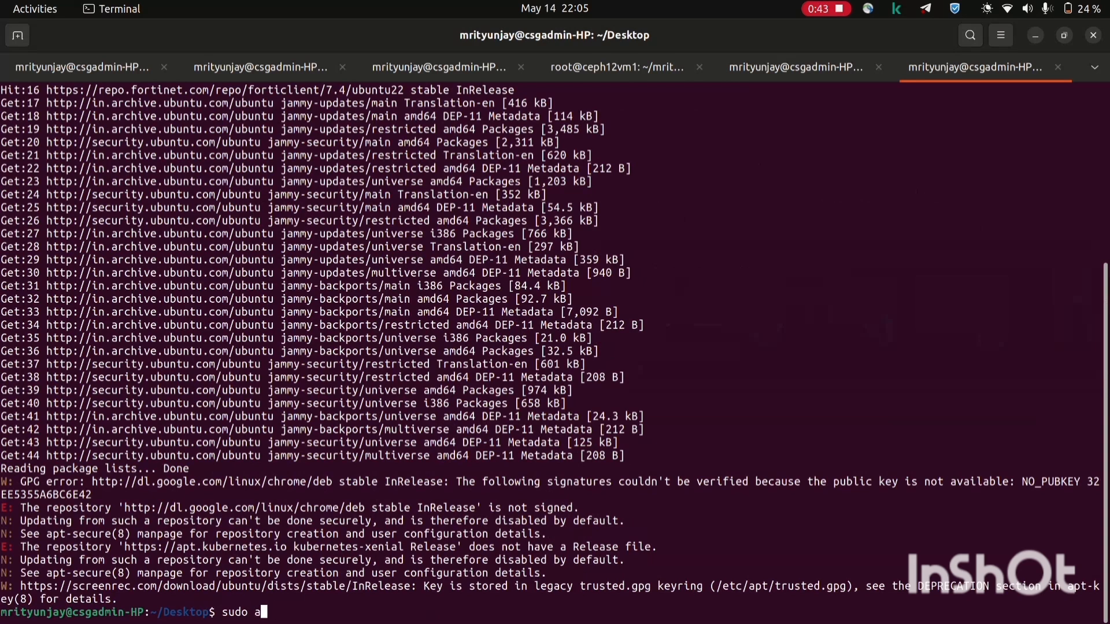
{"action": "type", "text": "pt install"}
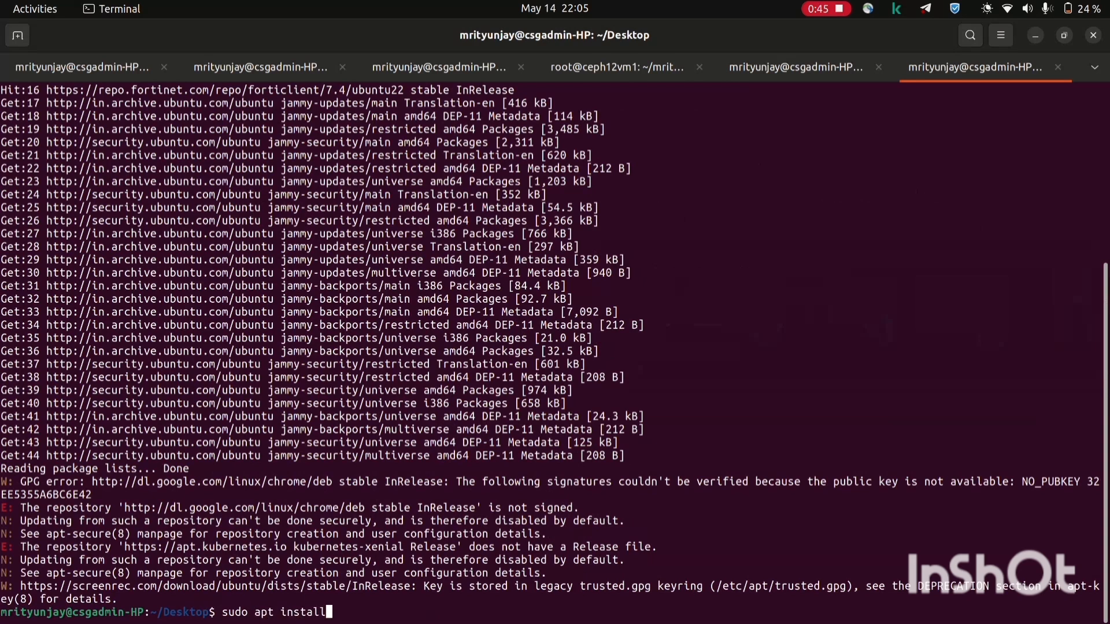
{"action": "type", "text": "nodejs"}
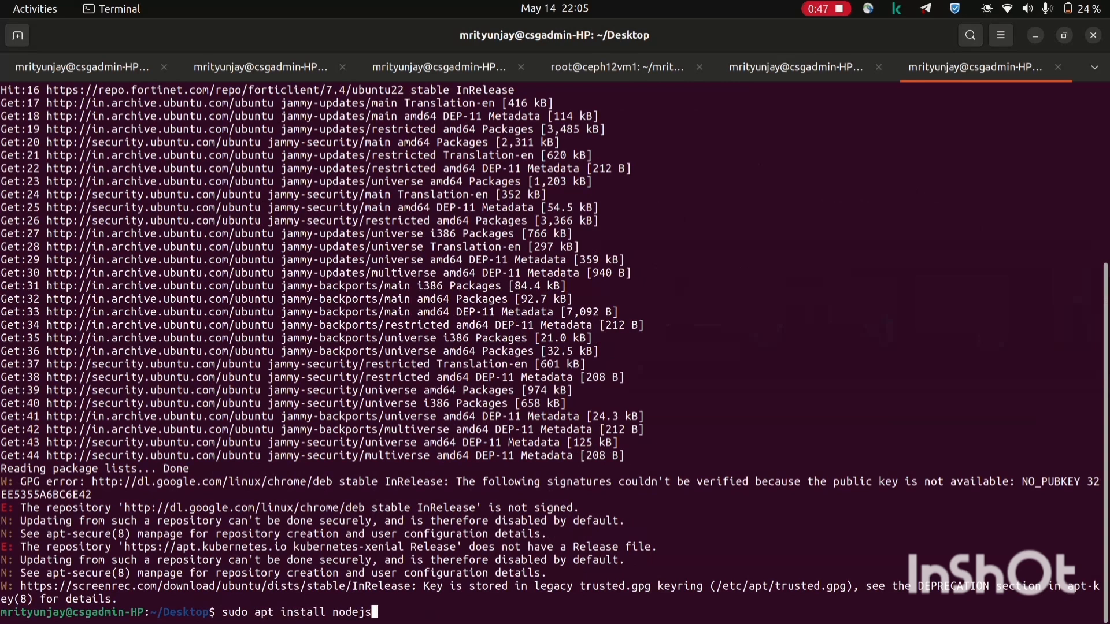
{"action": "type", "text": "npm"}
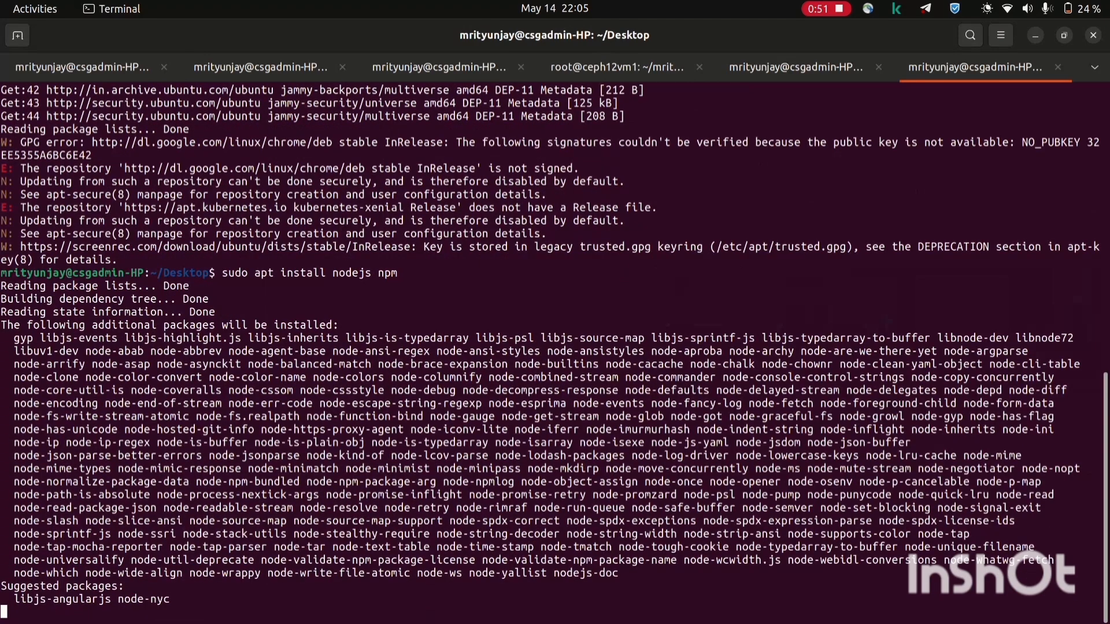
{"action": "type", "text": "y"}
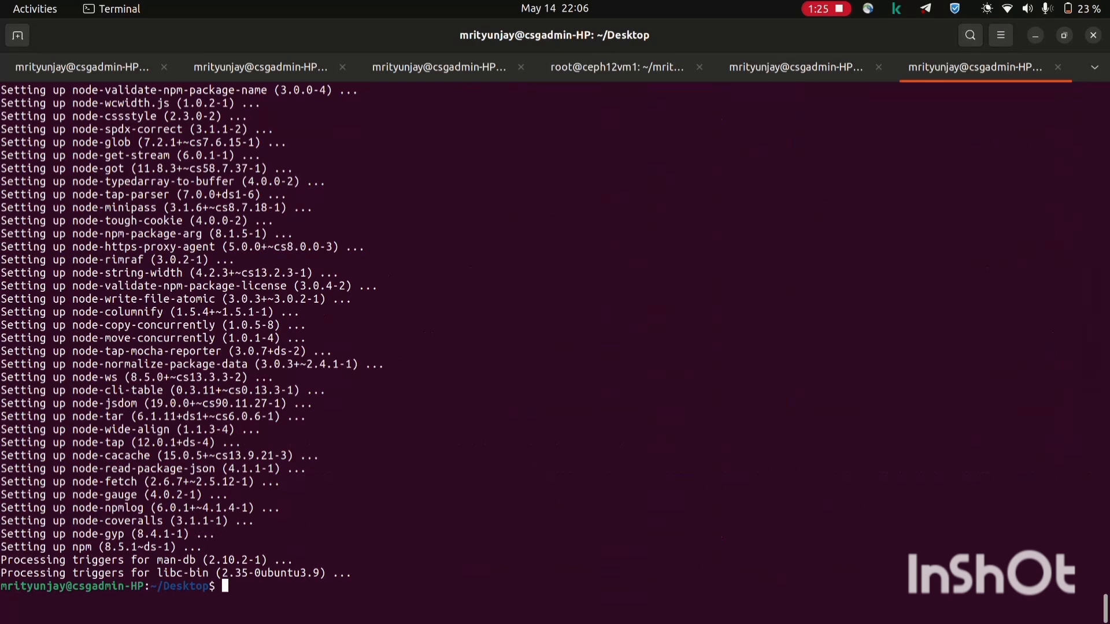
Confirm Node v20.15.1 and npm 10.7.0, install openjdk-17-jdk, and verify Java 17.0.15
{"action": "type", "text": "noc"}
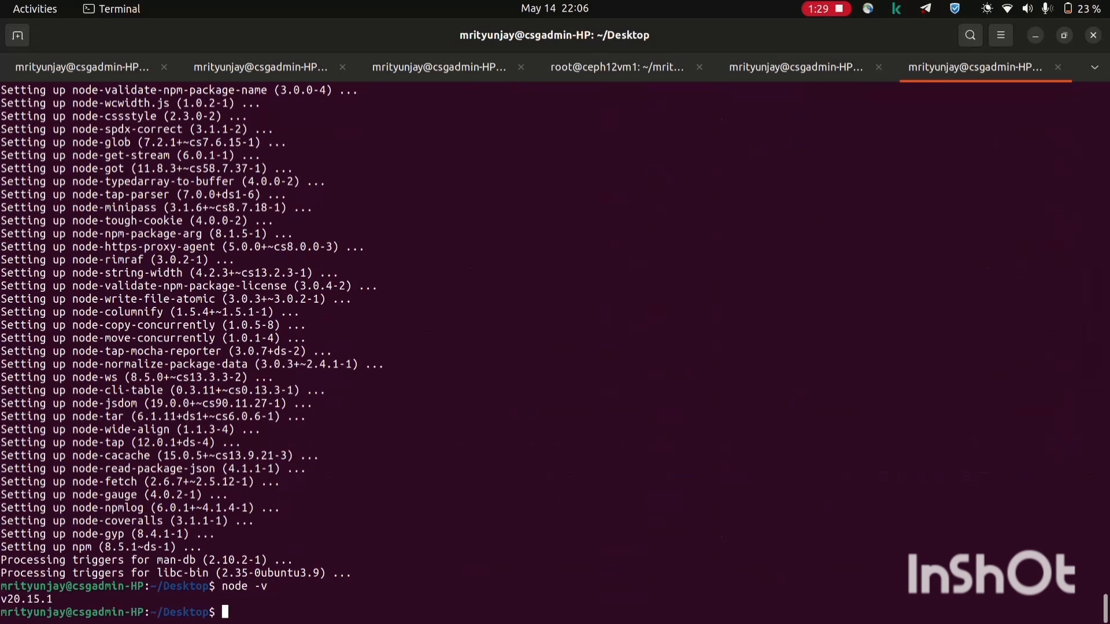
{"action": "type", "text": "npm -v"}
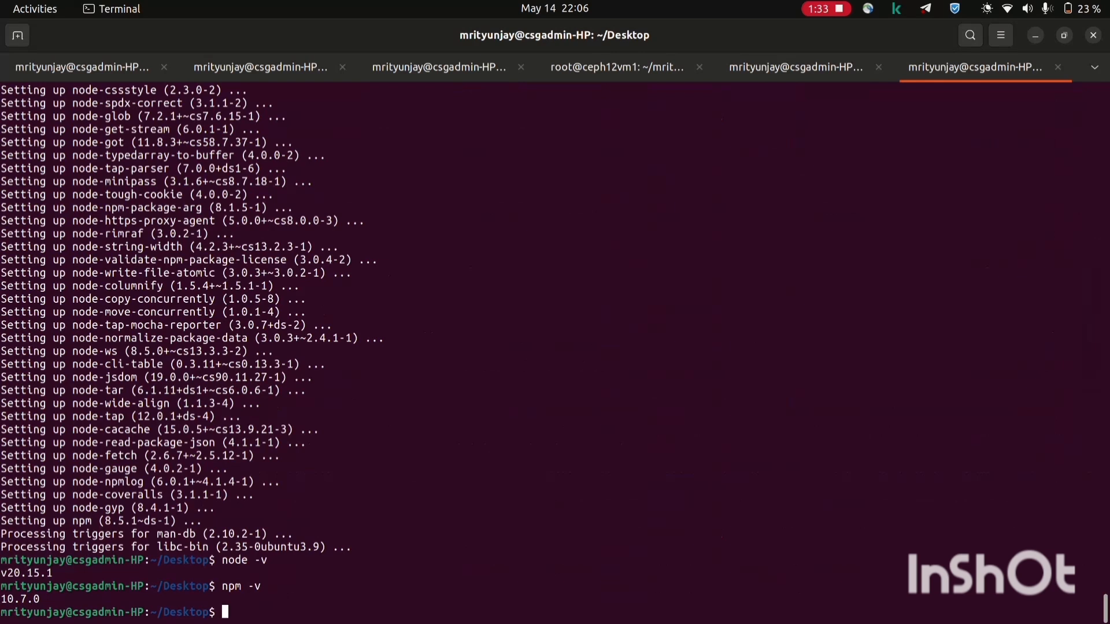
{"action": "type", "text": "sud"}
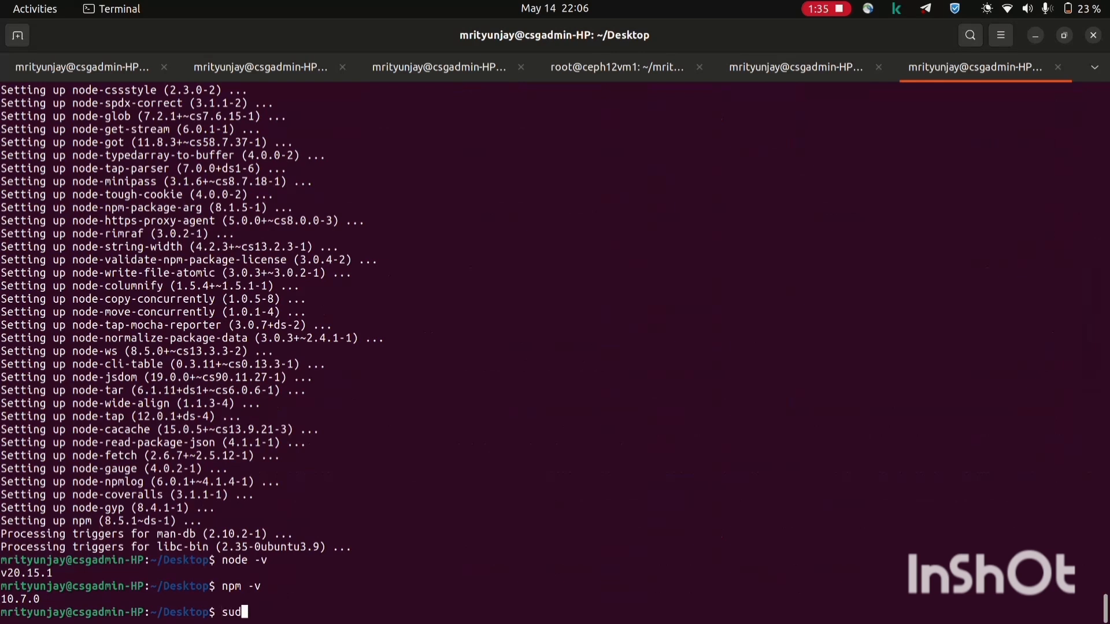
{"action": "type", "text": "apt install"}
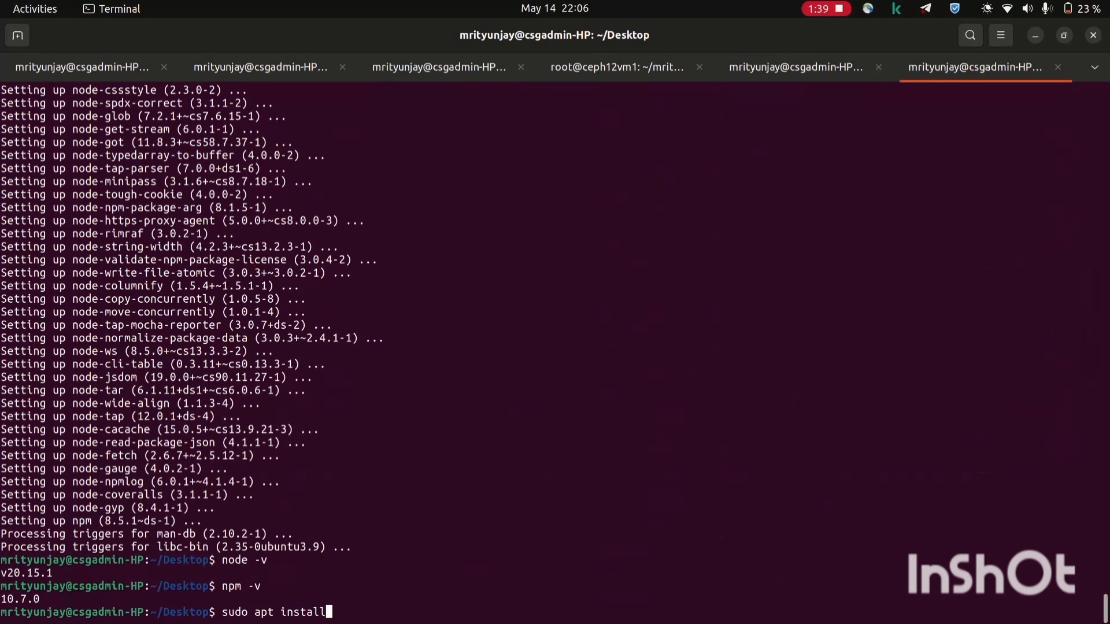
{"action": "type", "text": "openjdk-"}
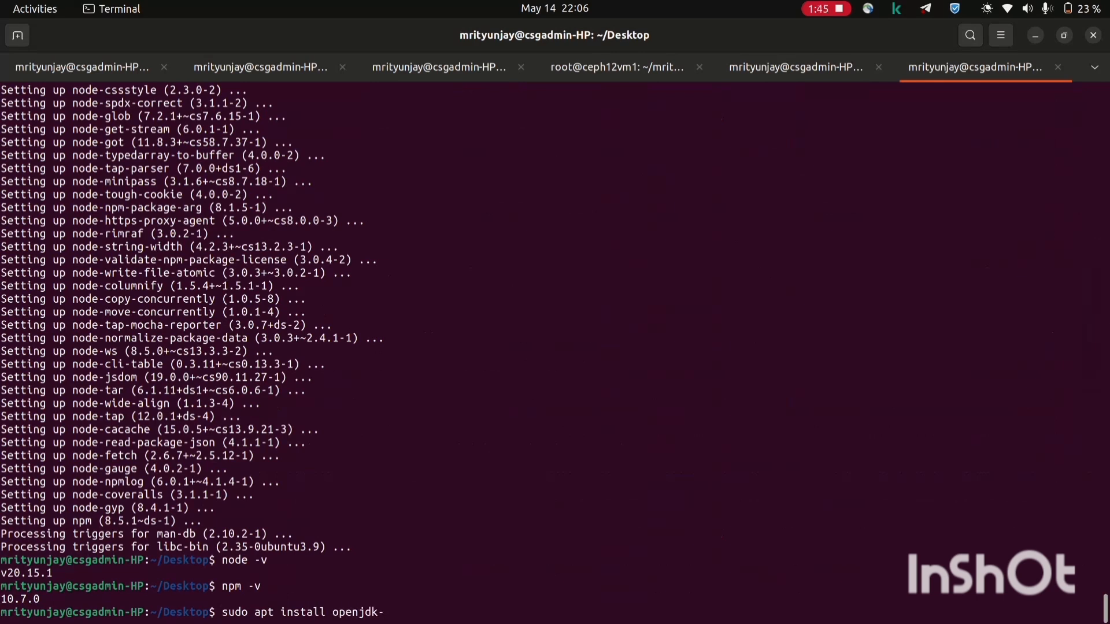
{"action": "type", "text": "17"}
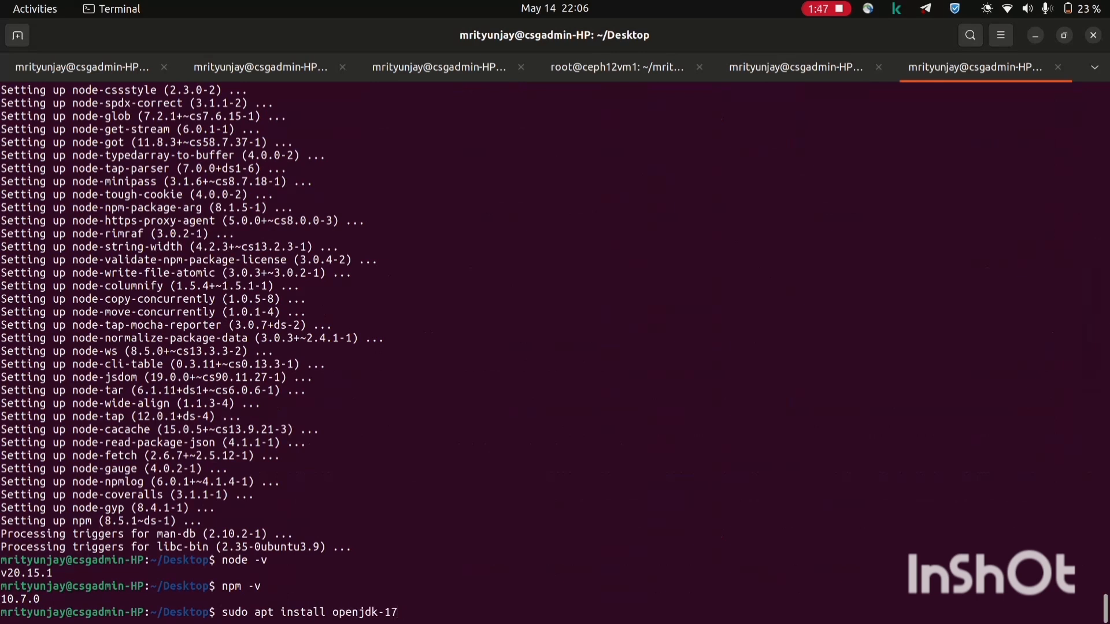
{"action": "type", "text": "-jdk"}
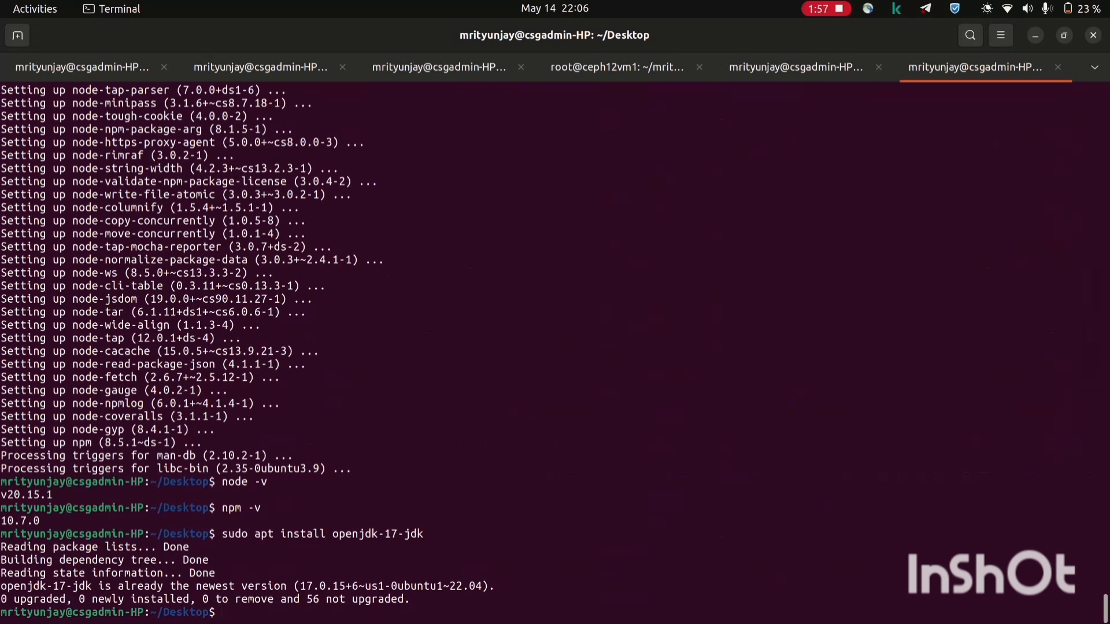
{"action": "type", "text": "java --version"}
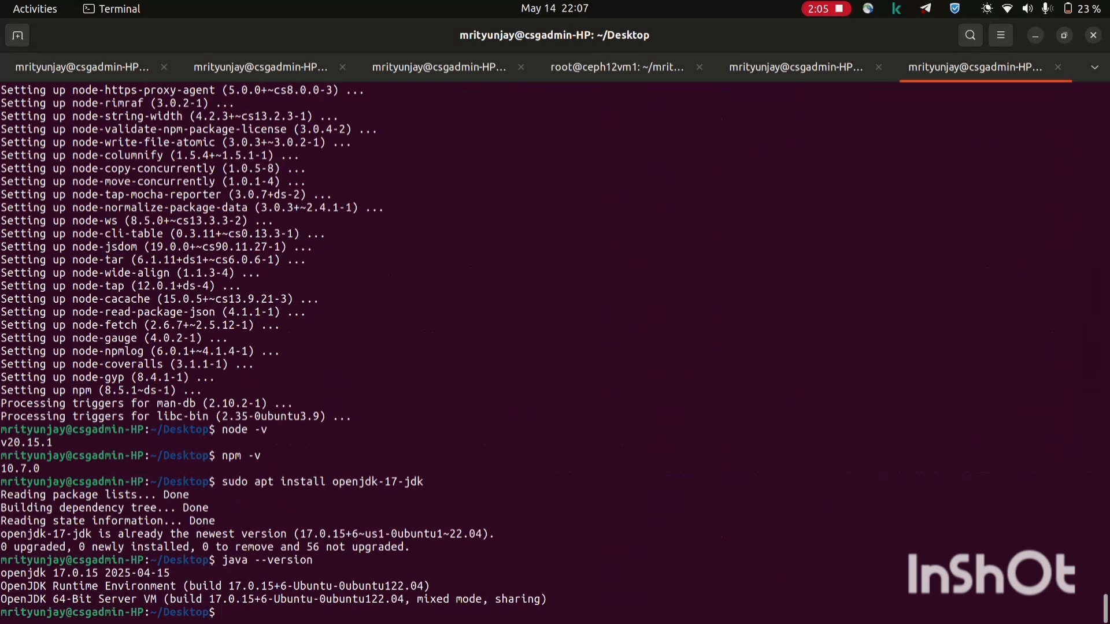
Install the watchman 4.9.0 package with sudo apt install watchman
{"action": "type", "text": "sudo apt"}
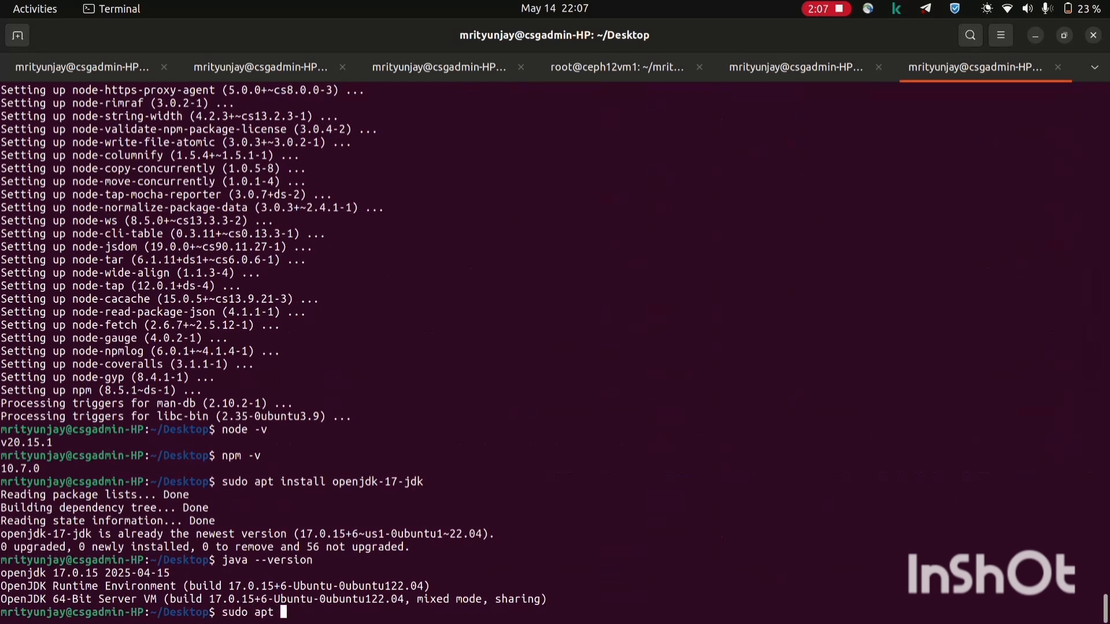
{"action": "type", "text": "install"}
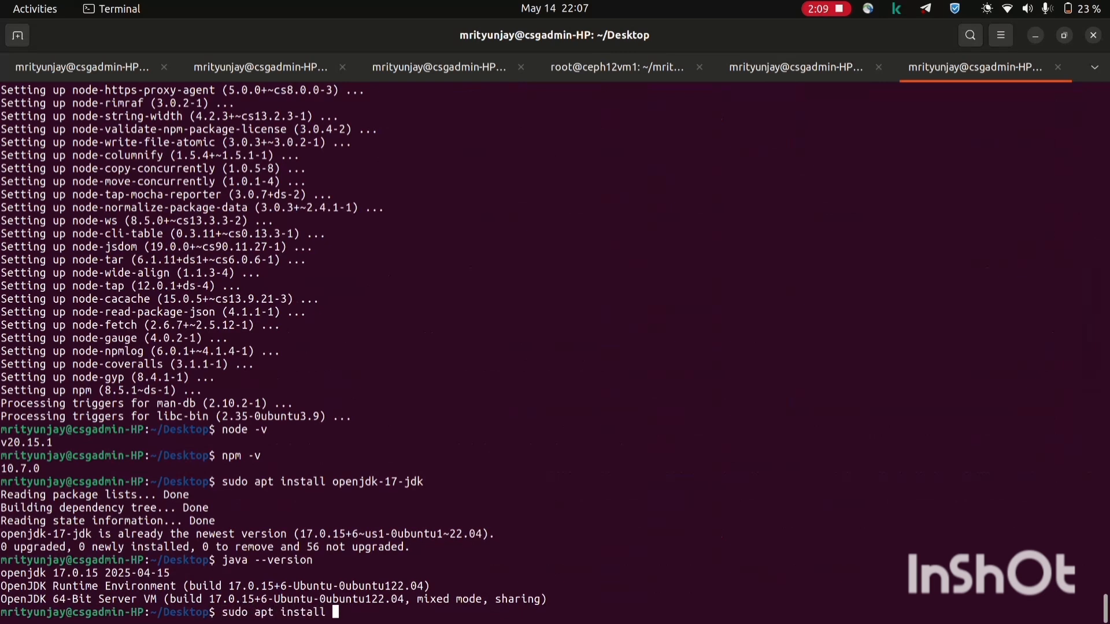
{"action": "type", "text": "watchman"}
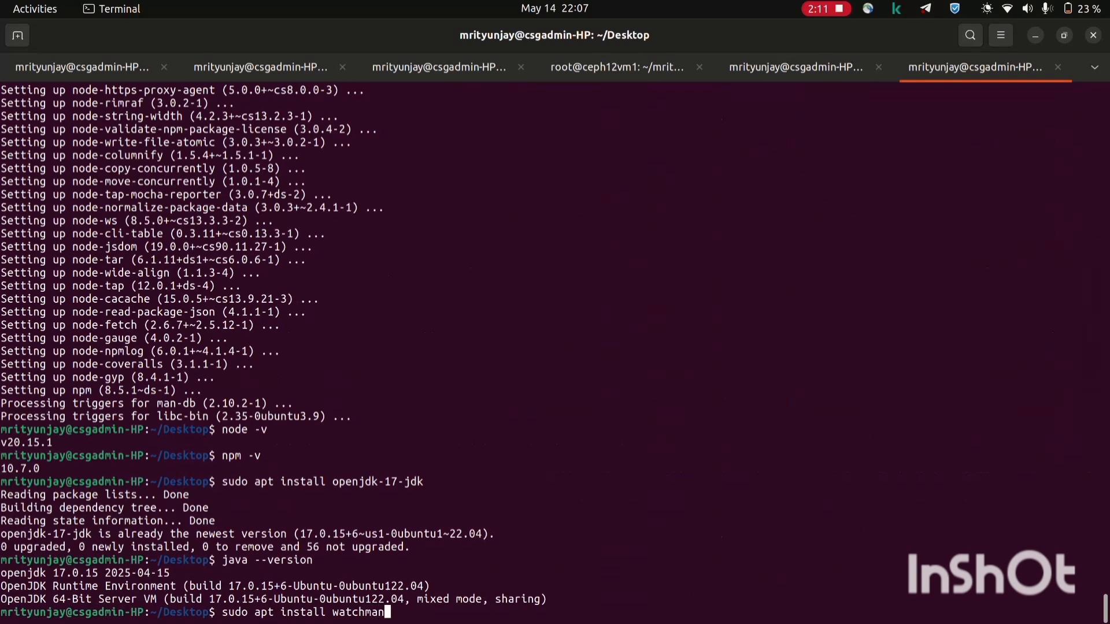
{"action": "key", "text": "Return"}
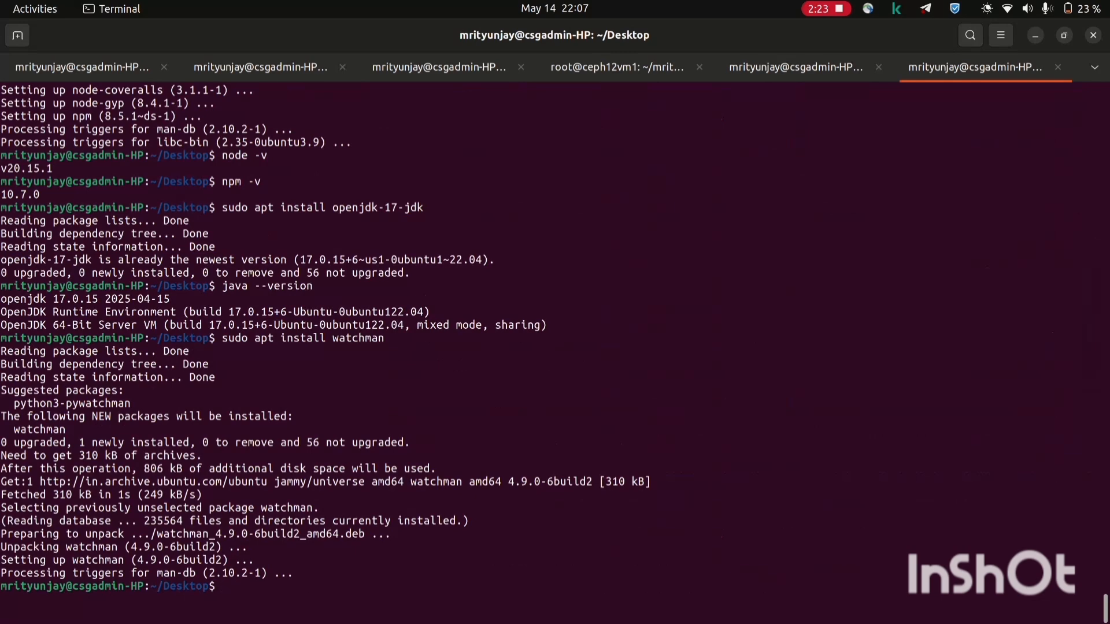
{"action": "key", "text": "alt+Tab"}
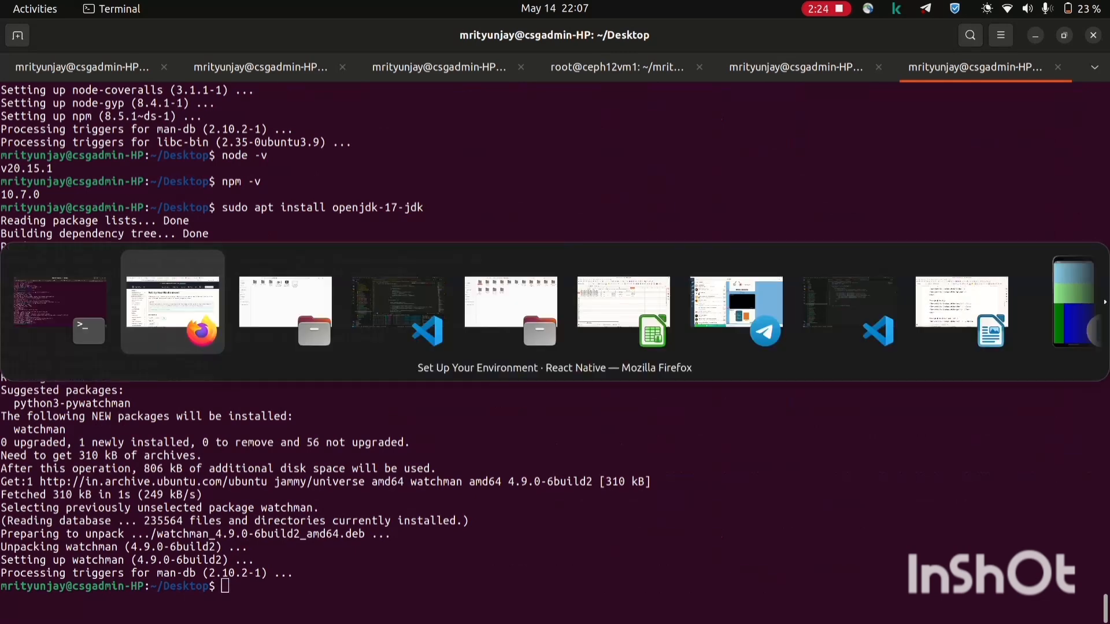
Return to the React Native setup guide in Firefox and reach the Android Studio download page
{"action": "left_click", "coordinate": [171, 301]}
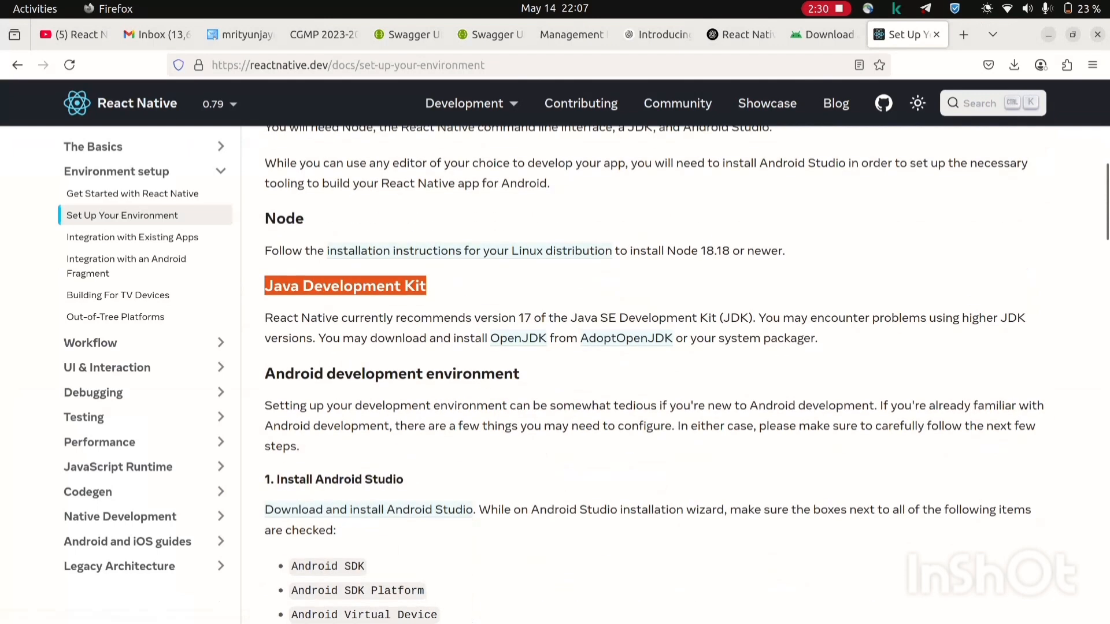
{"action": "scroll", "scroll_direction": "down", "scroll_amount": 3}
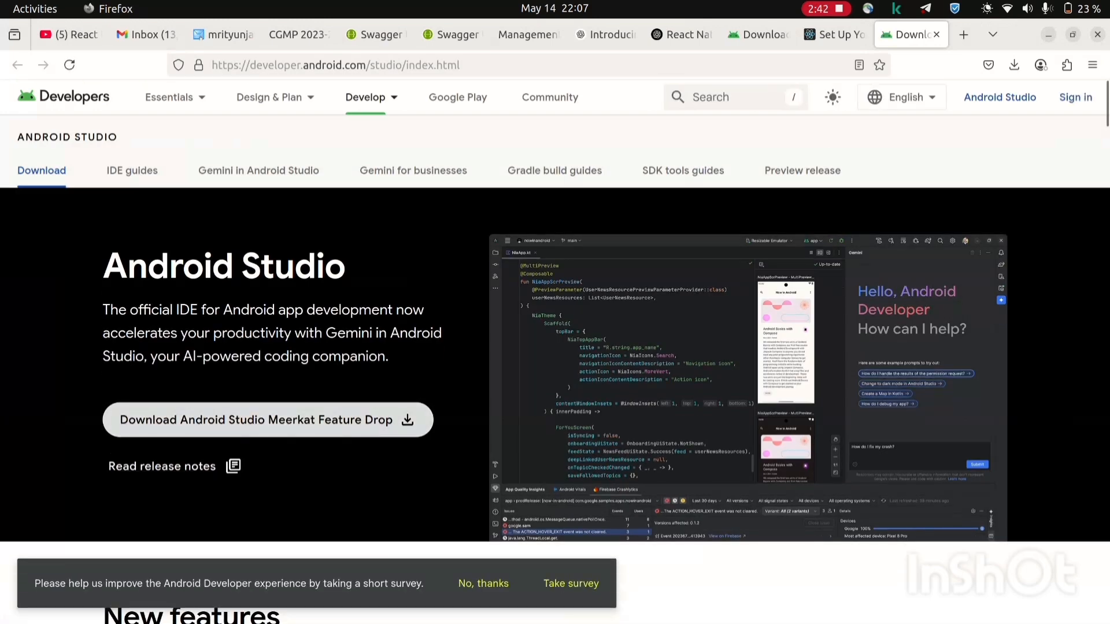
Accept the Android Studio license terms and download the 2024.3.2 Linux tar.gz archive
{"action": "left_click", "coordinate": [268, 419]}
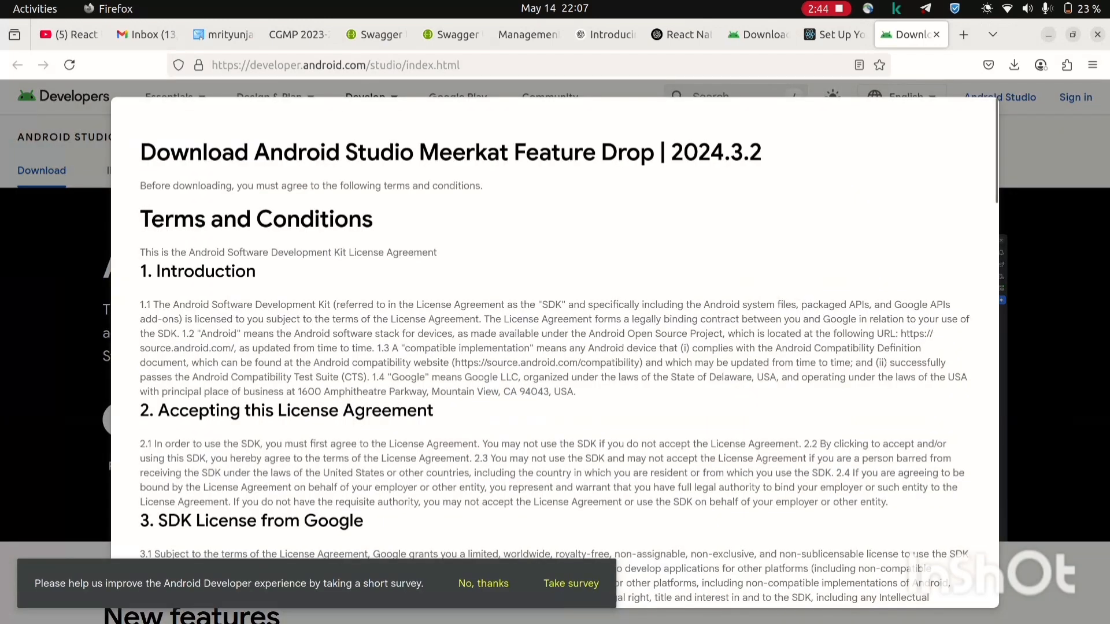
{"action": "scroll", "scroll_direction": "down", "scroll_amount": 3}
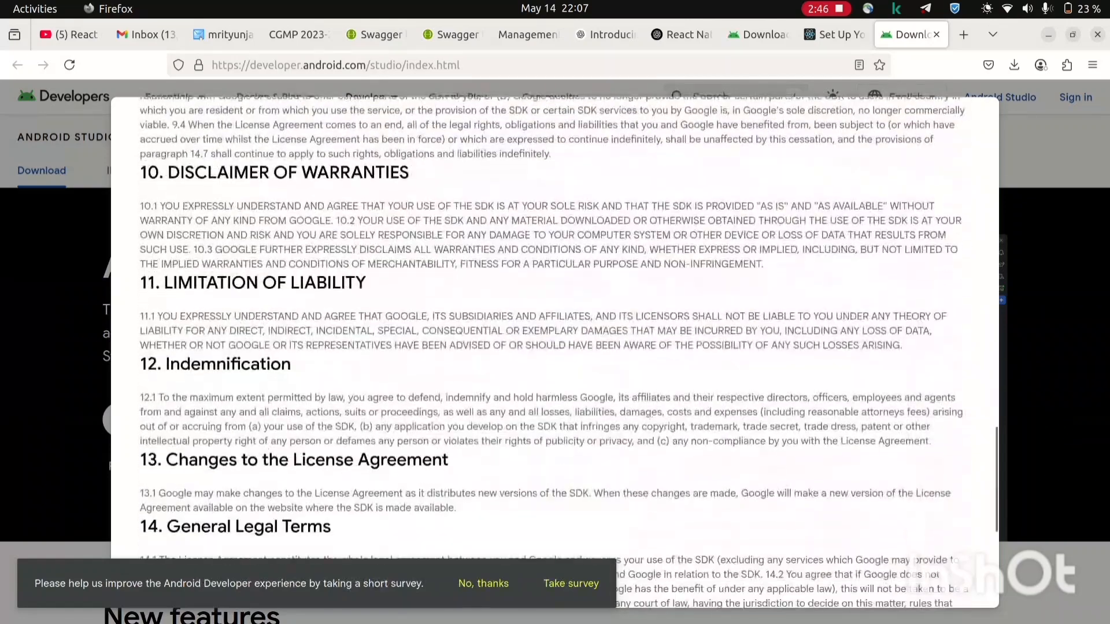
{"action": "scroll", "scroll_direction": "down", "scroll_amount": 3}
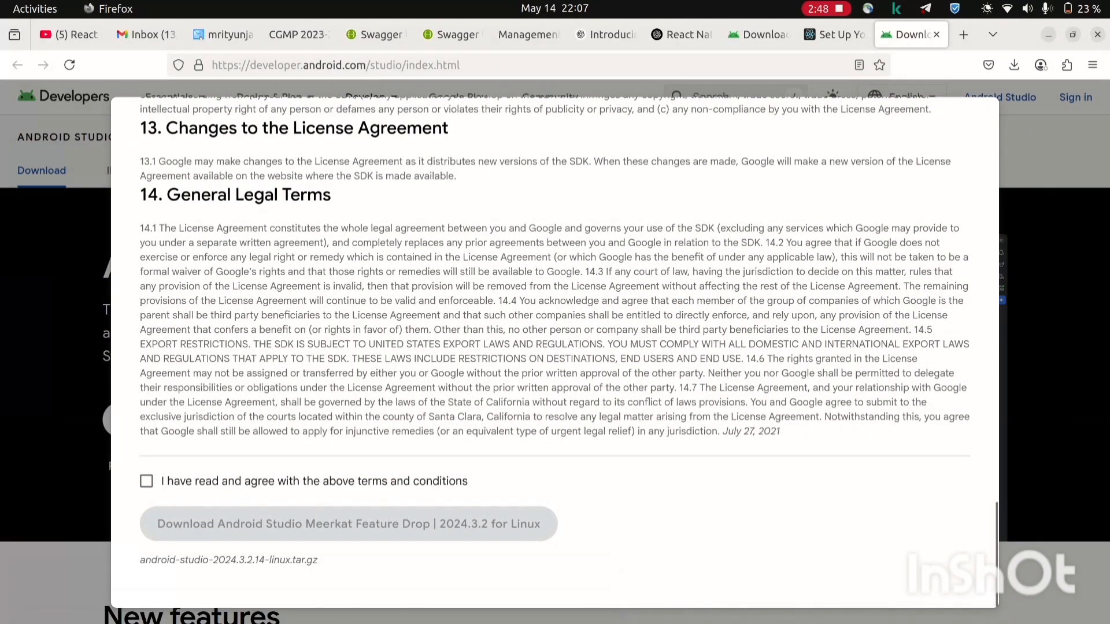
{"action": "left_click", "coordinate": [146, 481]}
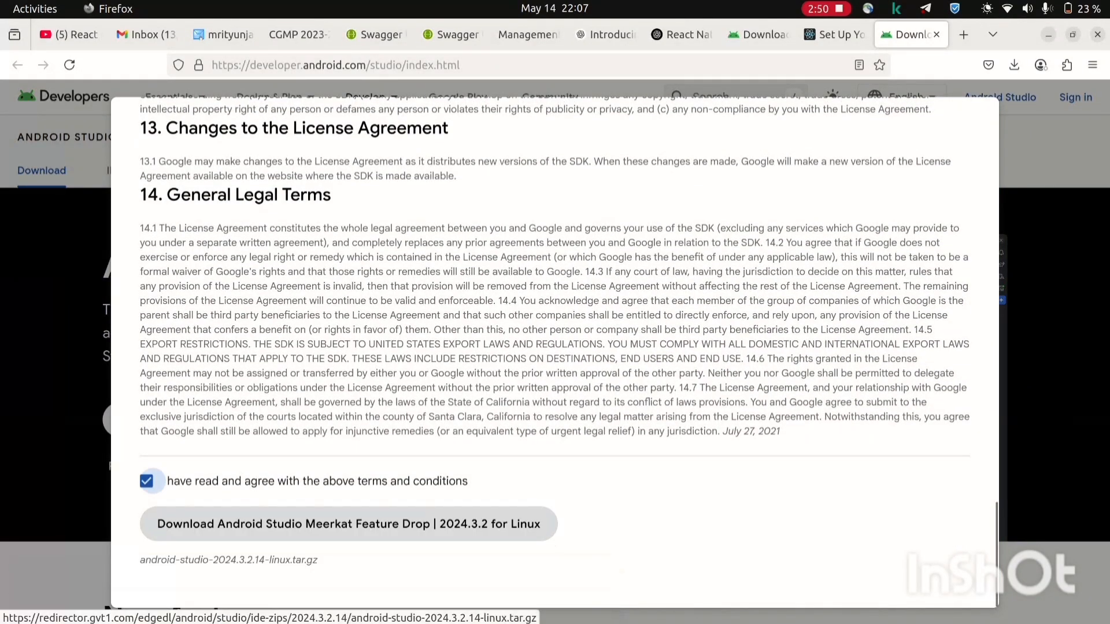
{"action": "left_click", "coordinate": [347, 524]}
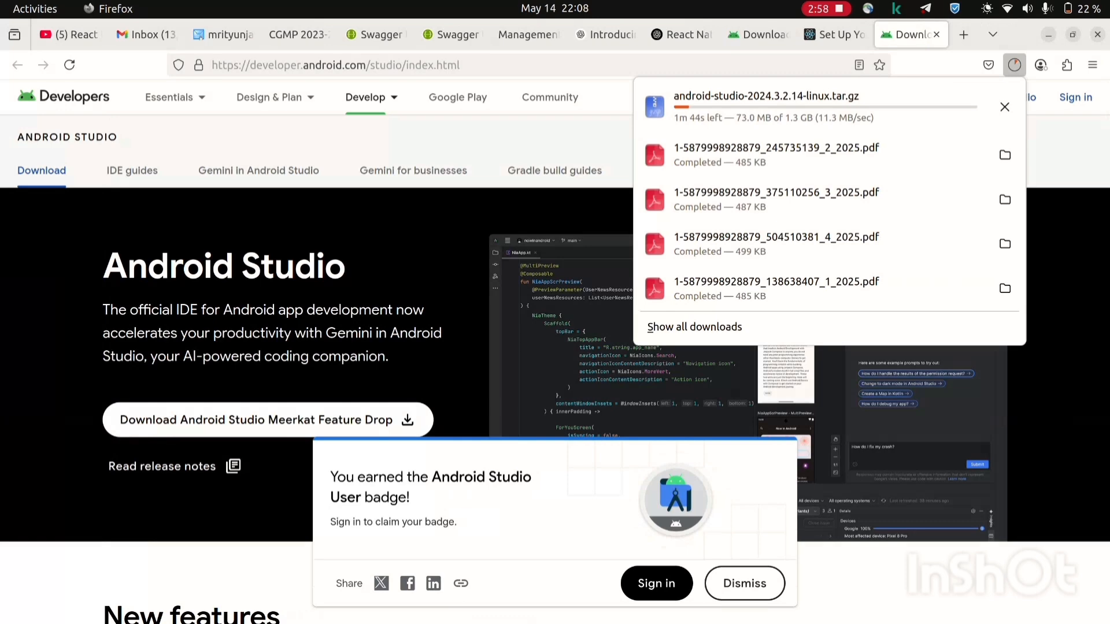
{"action": "left_click", "coordinate": [680, 34]}
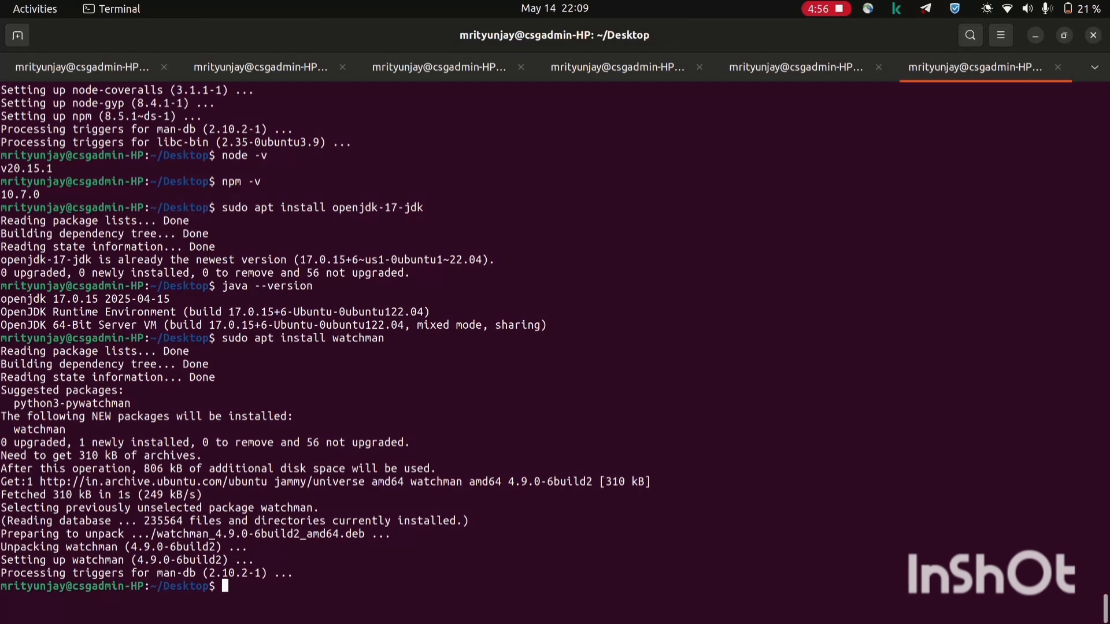
Go to Downloads, list the android-studio-2024.3.2.14-linux.tar.gz archive, and begin a sudo tar -xvf command
{"action": "type", "text": "cd ../Downloads/"}
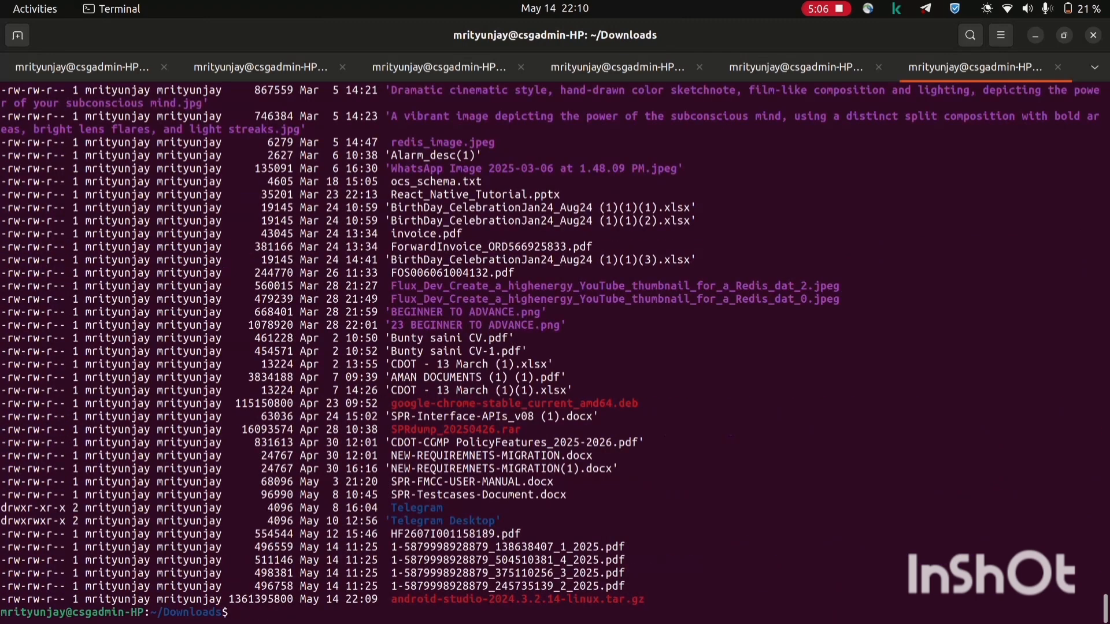
{"action": "double_click", "coordinate": [517, 599]}
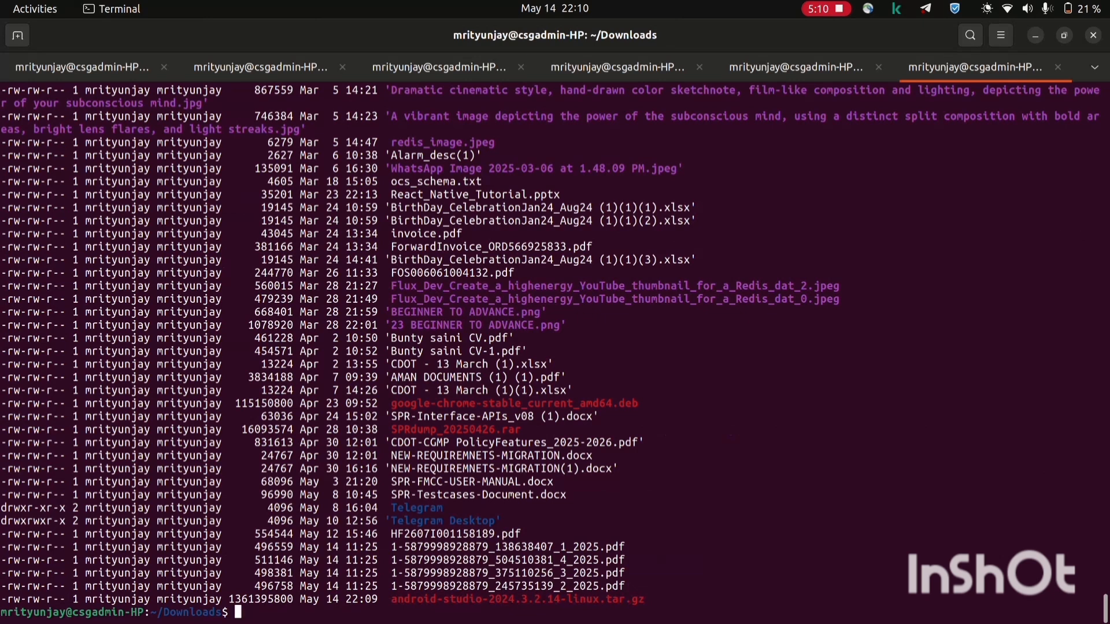
{"action": "type", "text": "sudo tar"}
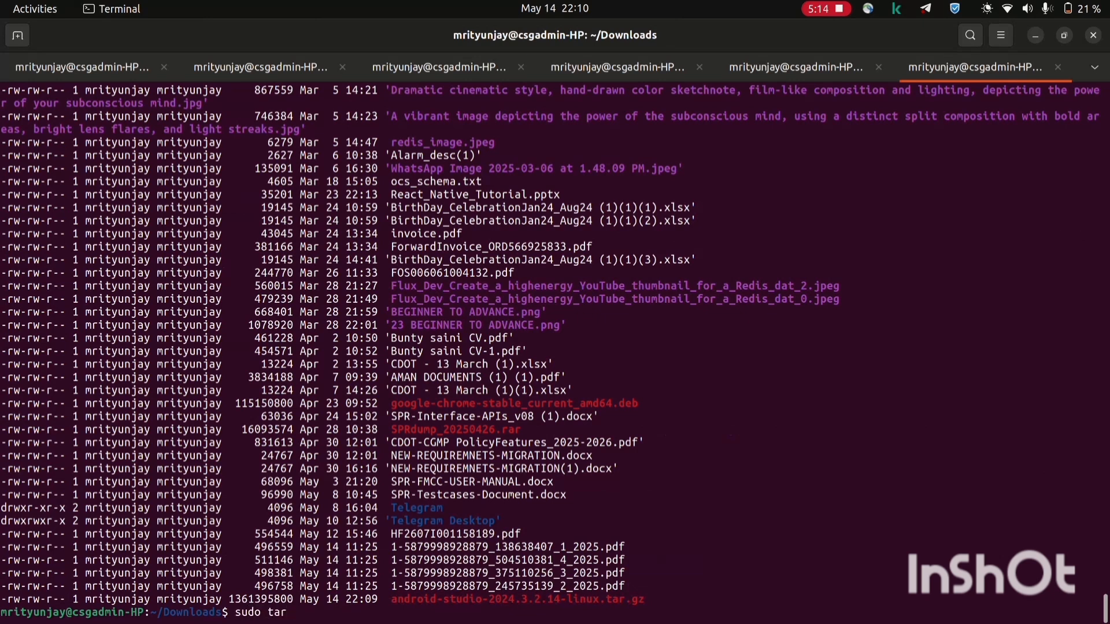
{"action": "type", "text": "-xvf"}
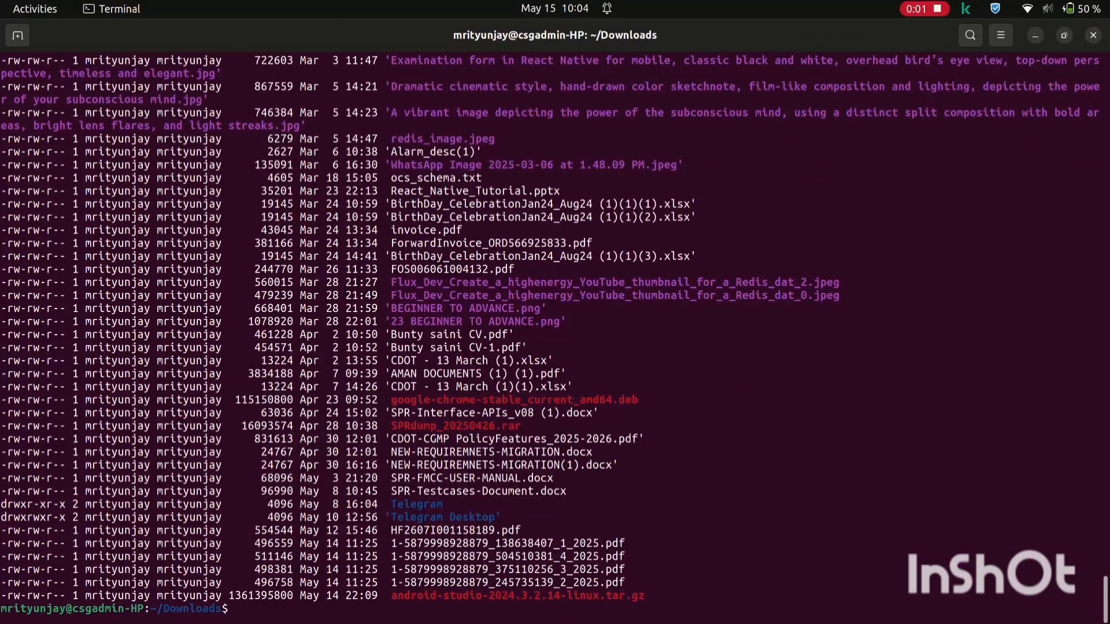
Navigate from /opt through android-studio into its bin folder, listing contents along the way
{"action": "type", "text": "cd /opt"}
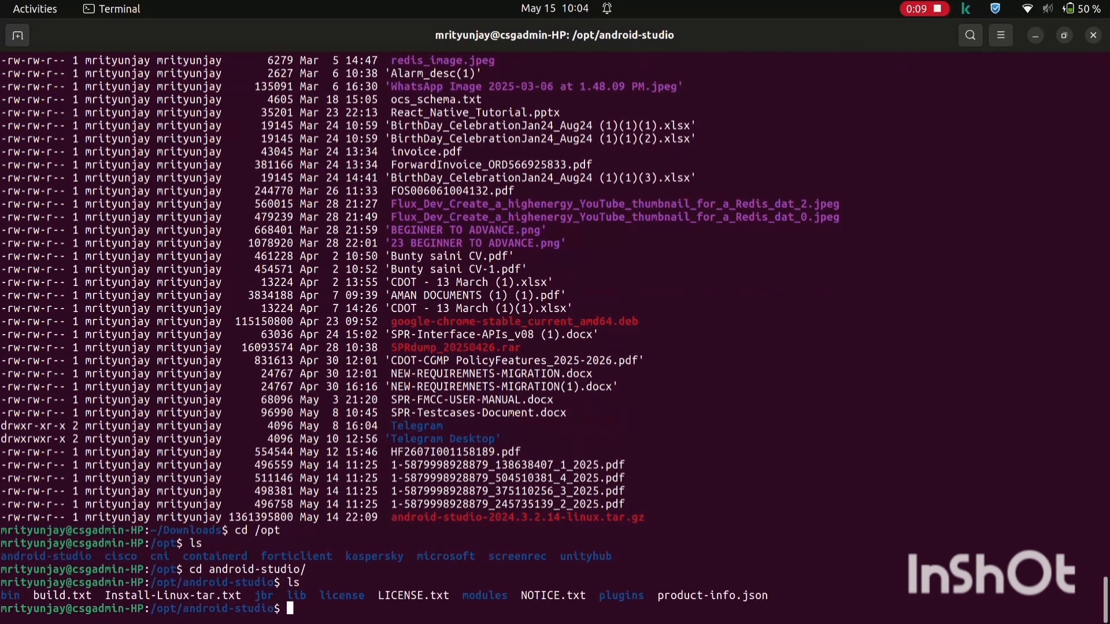
{"action": "type", "text": "cd bin"}
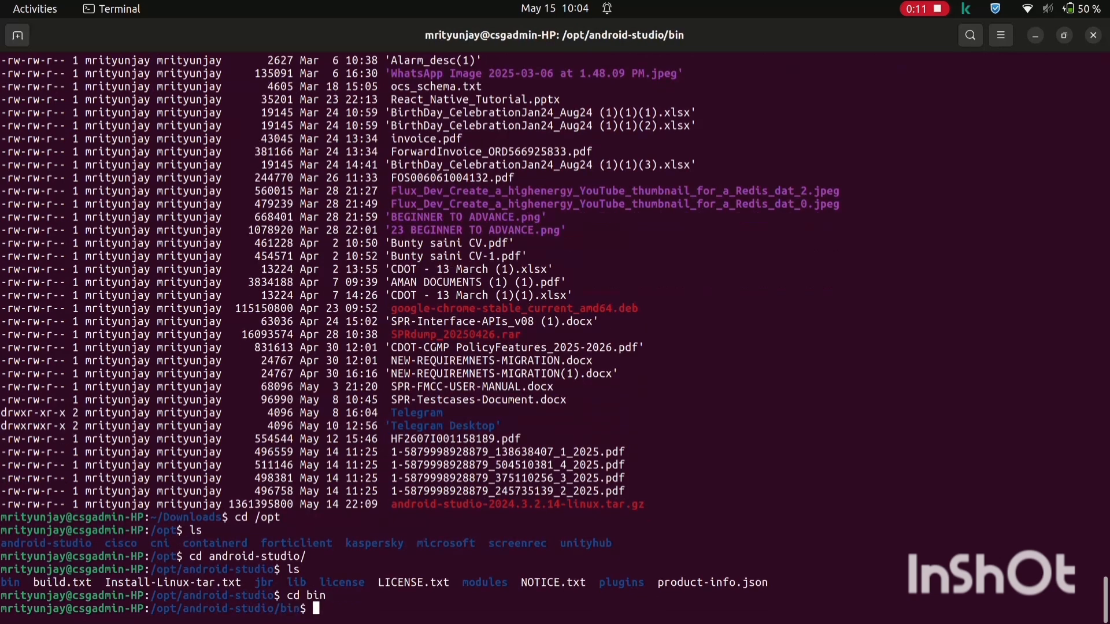
{"action": "type", "text": "ls"}
{"action": "type", "text": "./studio.sh"}
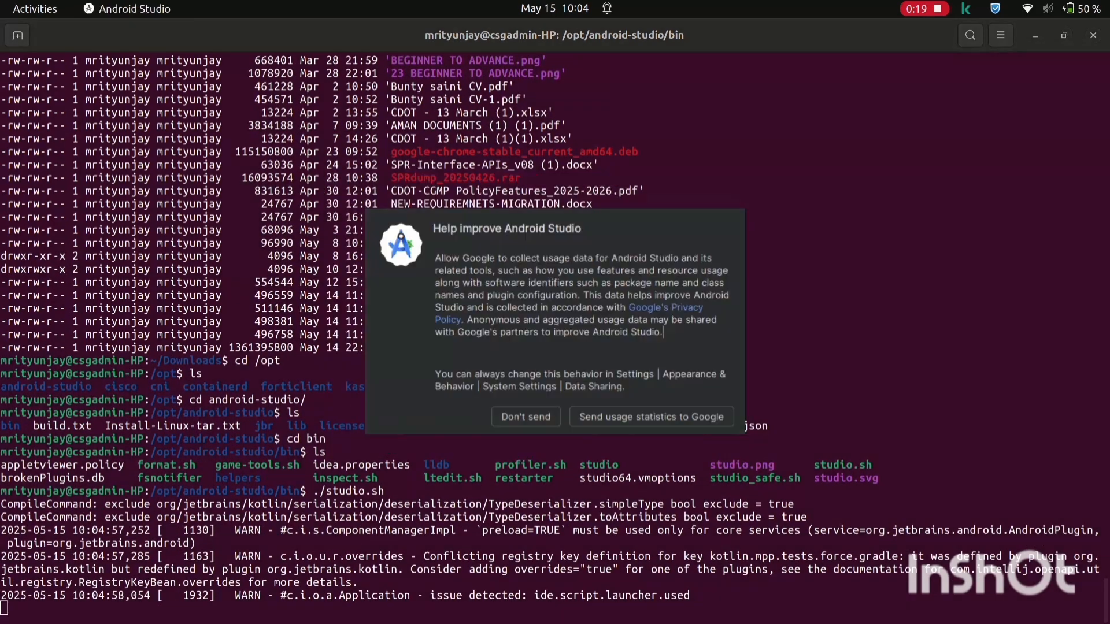
Decline usage statistics, finish the setup wizard with standard SDK settings, and close Welcome
{"action": "left_click", "coordinate": [526, 416]}
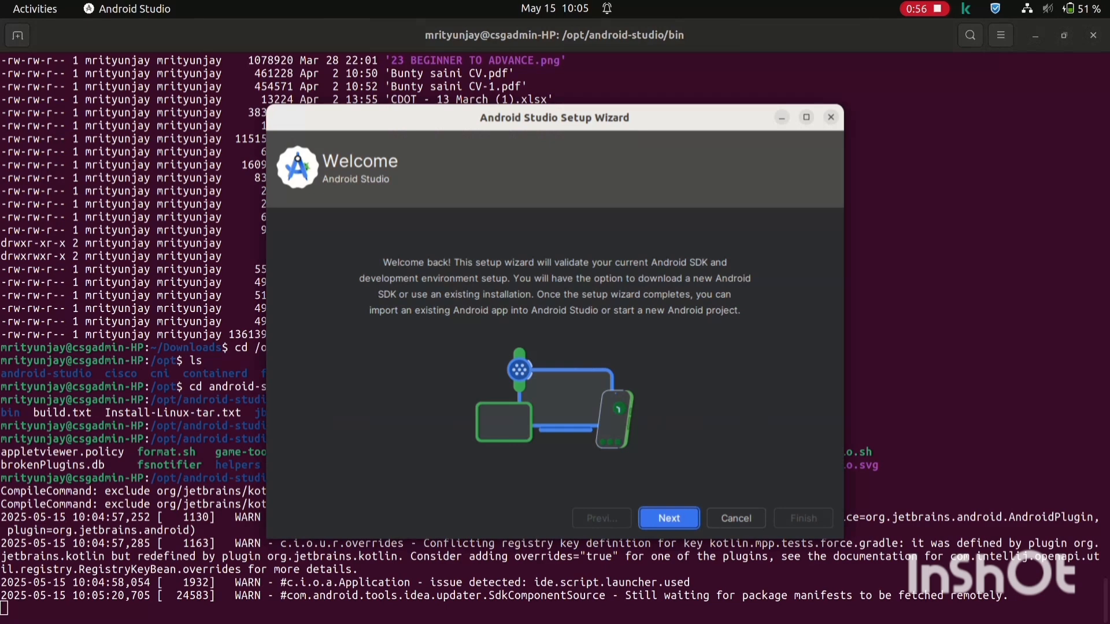
{"action": "left_click", "coordinate": [668, 519]}
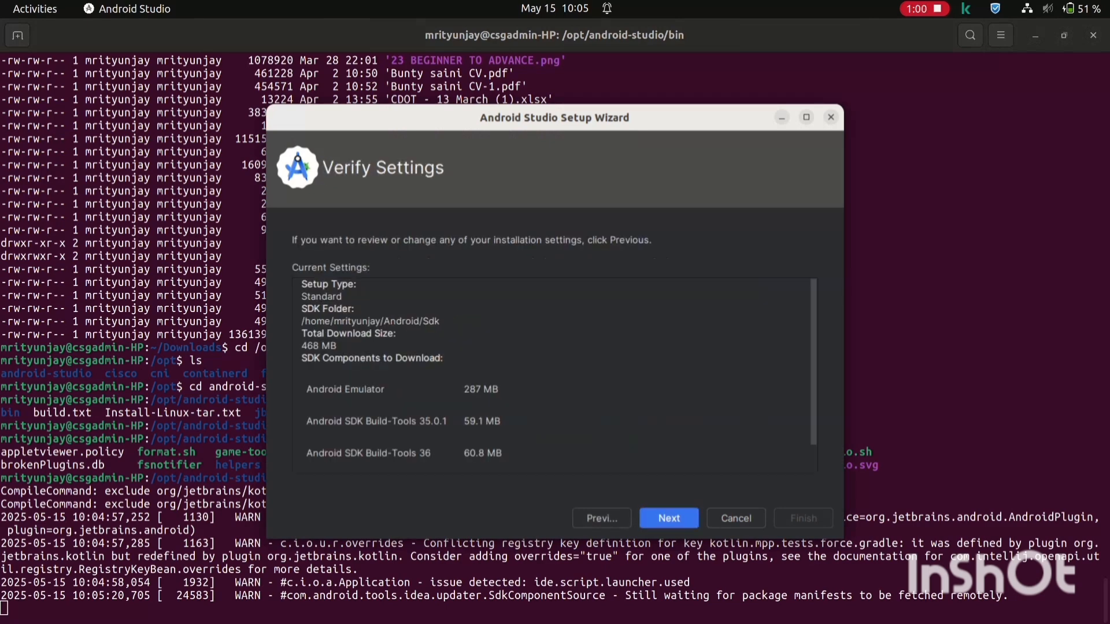
{"action": "left_click", "coordinate": [668, 518]}
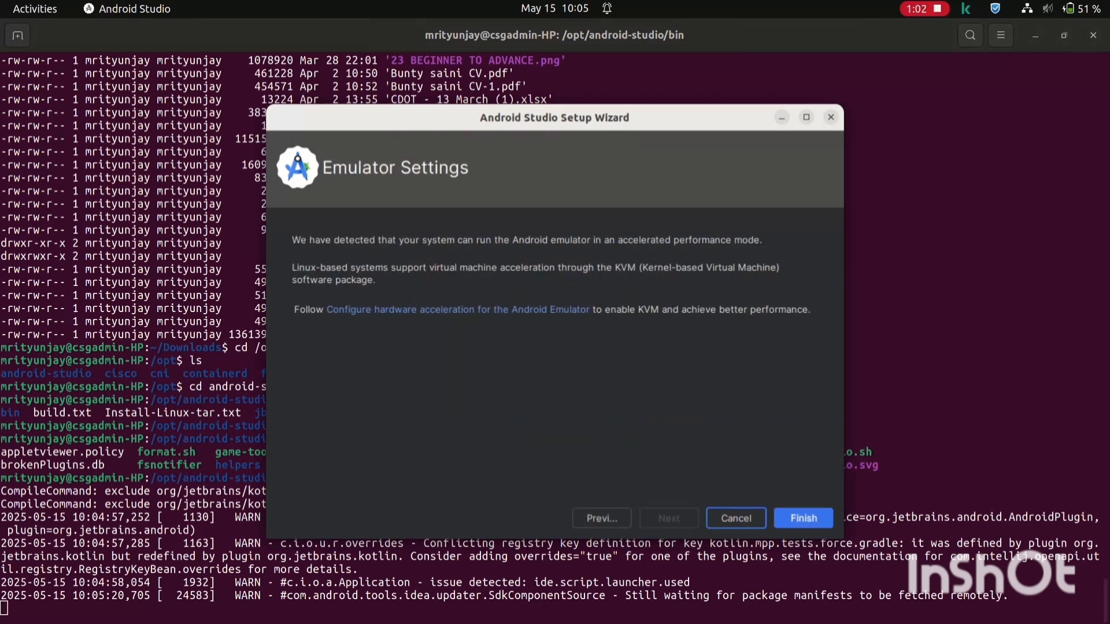
{"action": "left_click", "coordinate": [802, 517]}
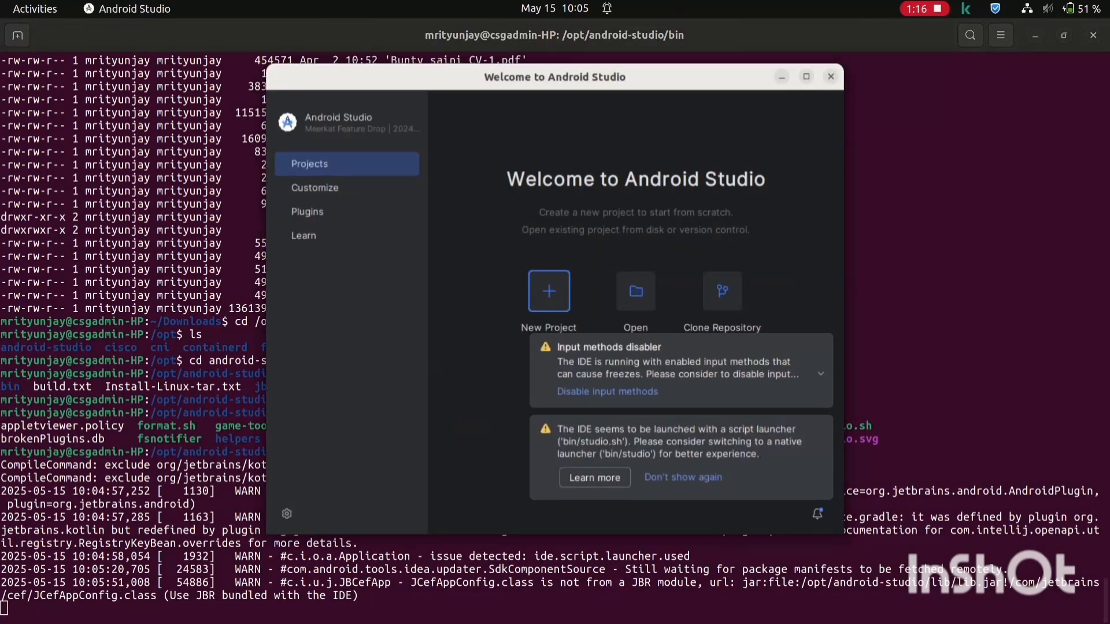
{"action": "left_click", "coordinate": [805, 77]}
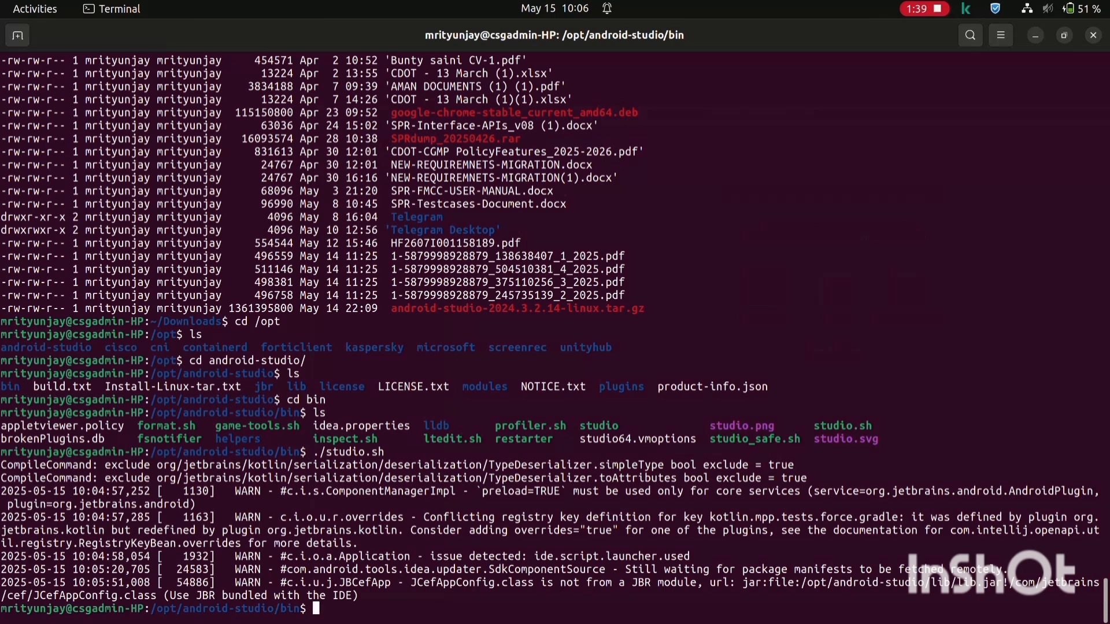
Add JAVA_HOME, ANDROID_HOME (~/Android/Sdk) and SDK PATH exports to ~/.bashrc in nano
{"action": "type", "text": "nano"}
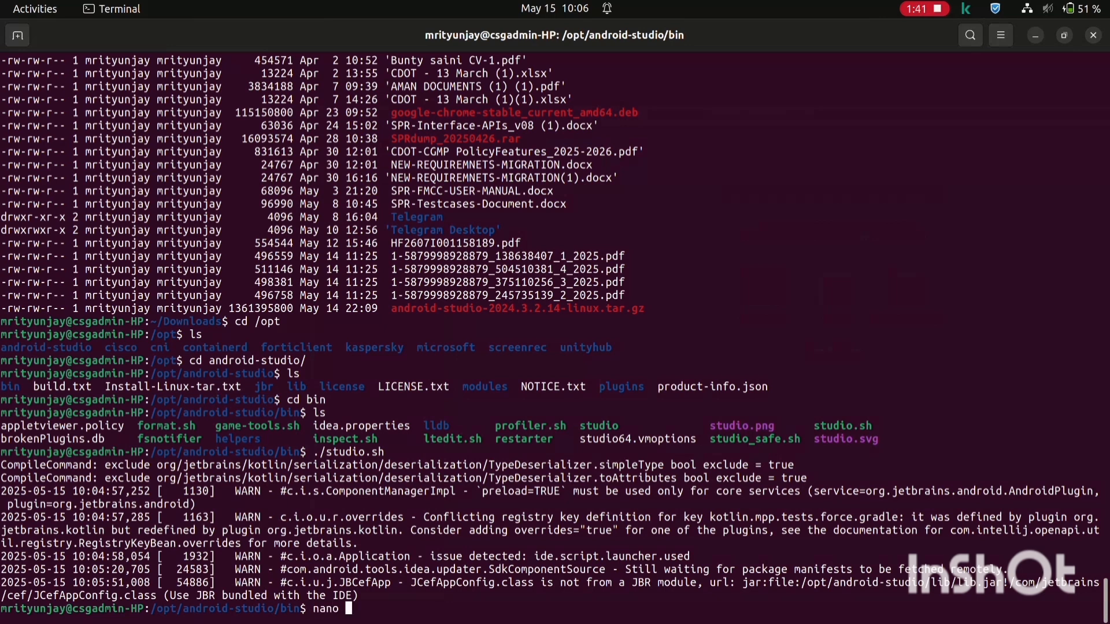
{"action": "type", "text": "~"}
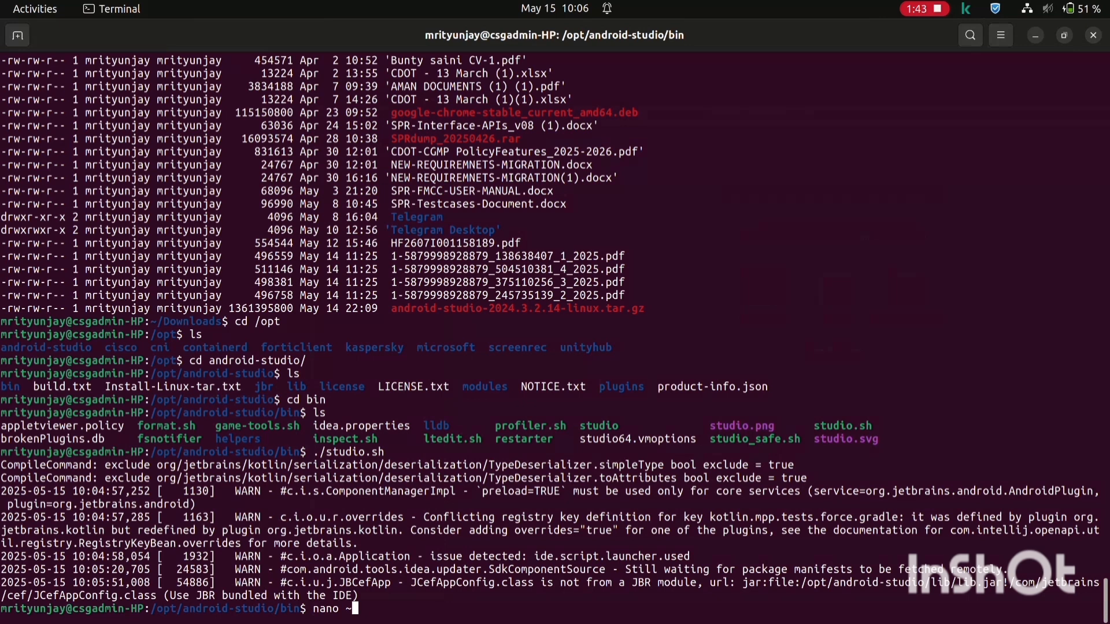
{"action": "type", "text": "/.ba"}
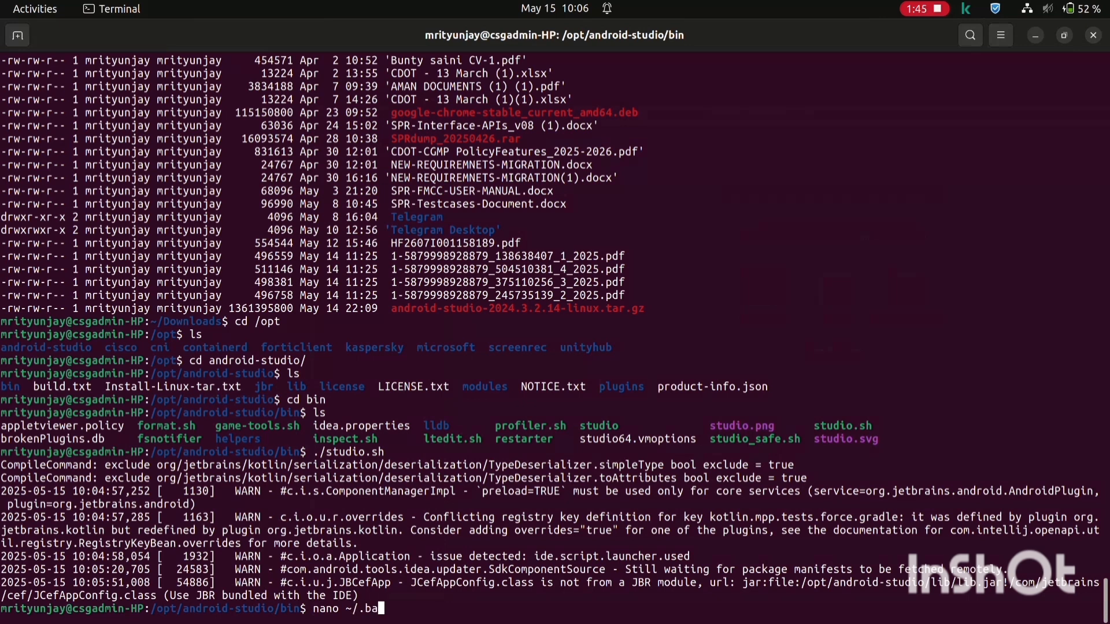
{"action": "type", "text": "sh"}
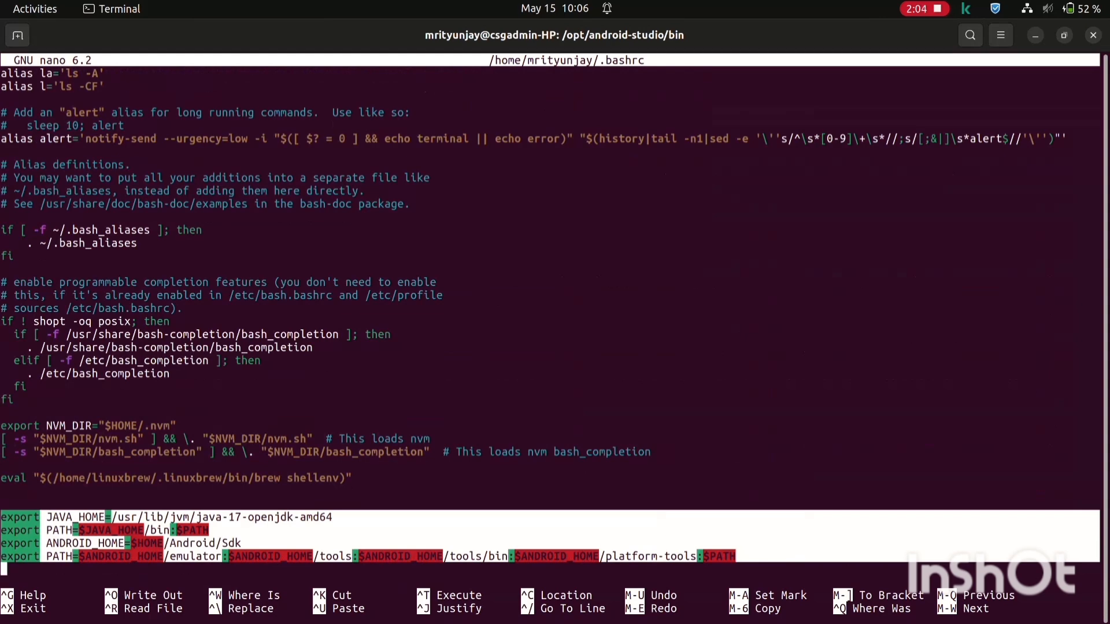
{"action": "key", "text": "alt+Tab"}
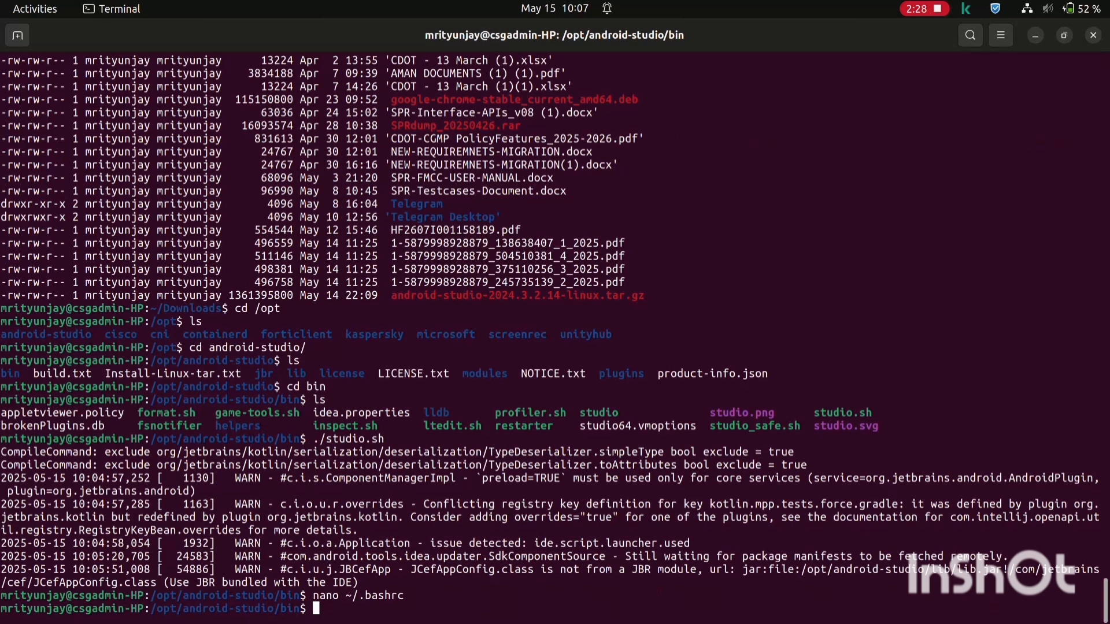
Reload ~/.bashrc and confirm adb reports Android Debug Bridge version 1.0.41
{"action": "type", "text": "source ~/."}
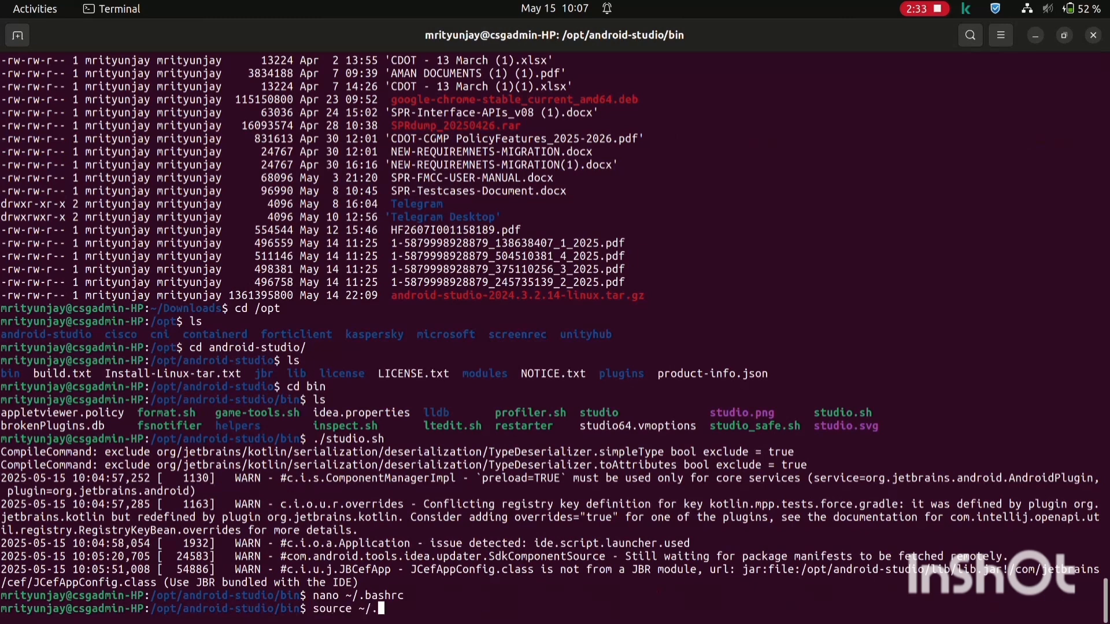
{"action": "type", "text": "bashrc"}
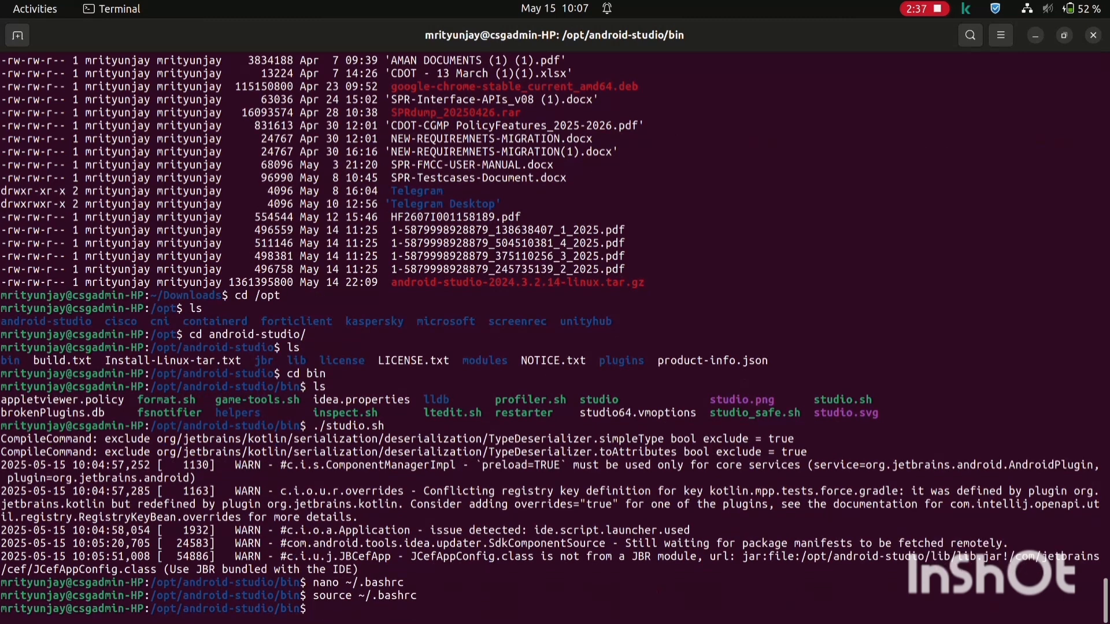
{"action": "type", "text": "adb"}
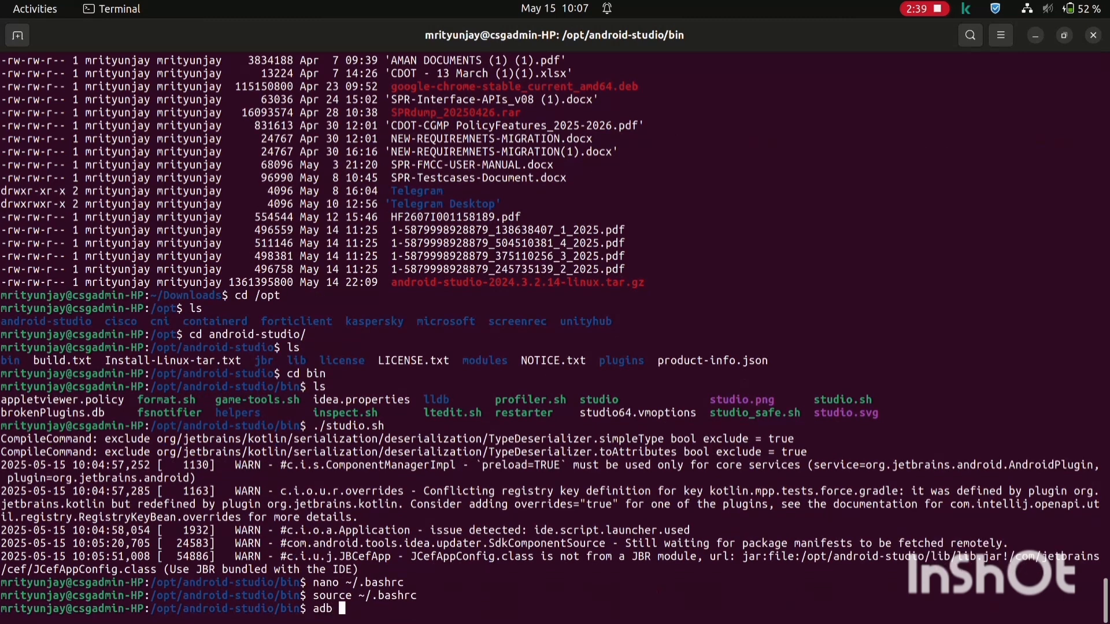
{"action": "type", "text": "--version"}
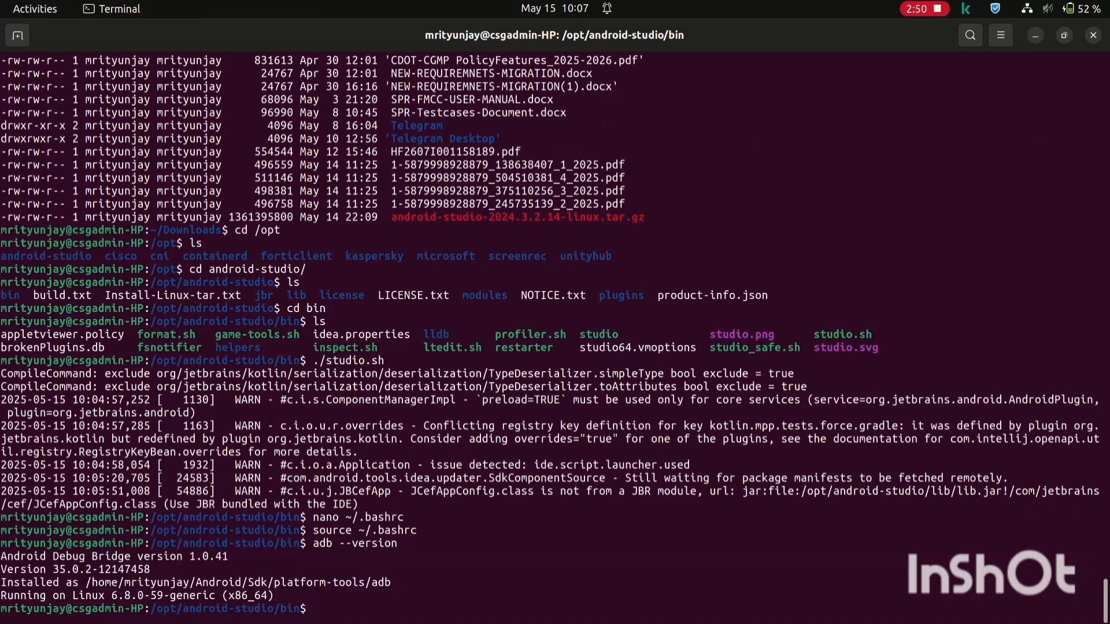
Install react-native-cli globally with npm and confirm it reports version 2.0.1
{"action": "type", "text": "npx"}
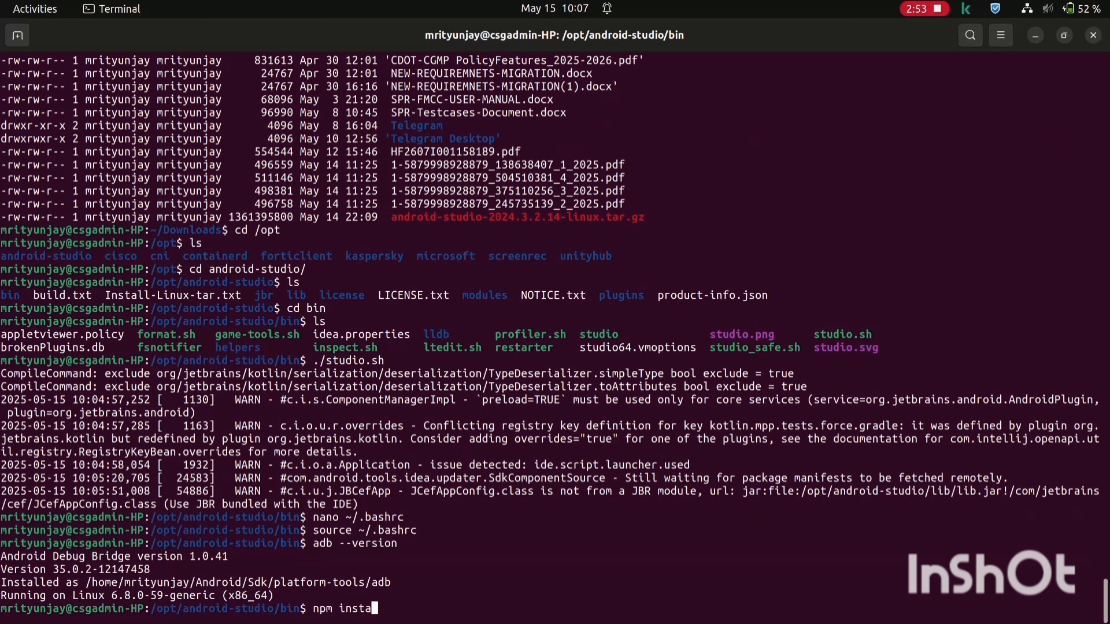
{"action": "type", "text": "ll -g"}
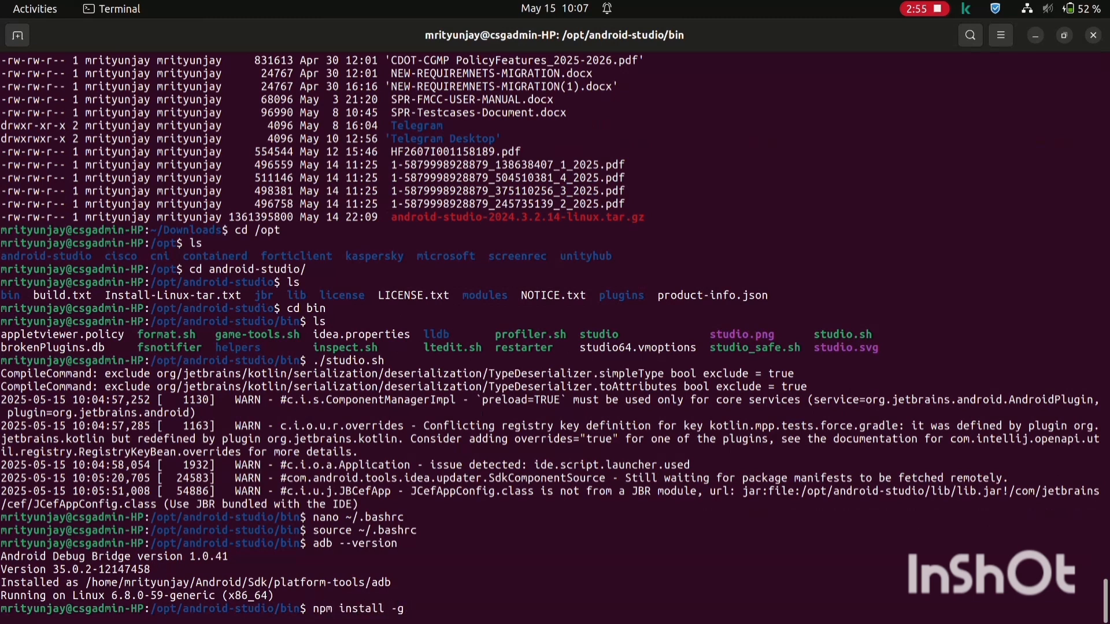
{"action": "type", "text": "react-na"}
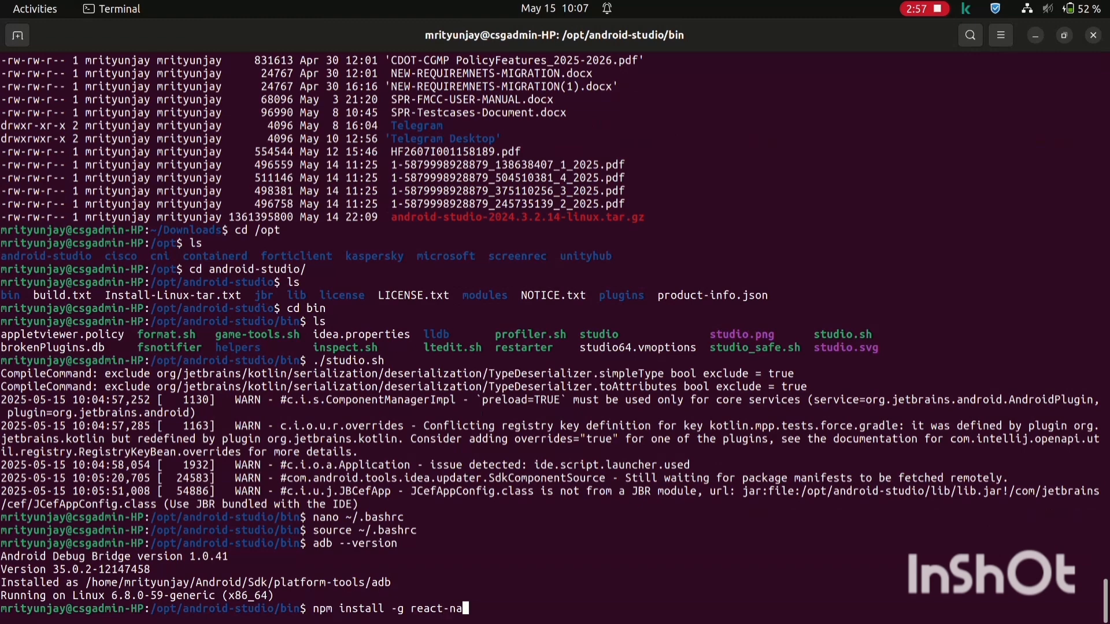
{"action": "type", "text": "tive-cli"}
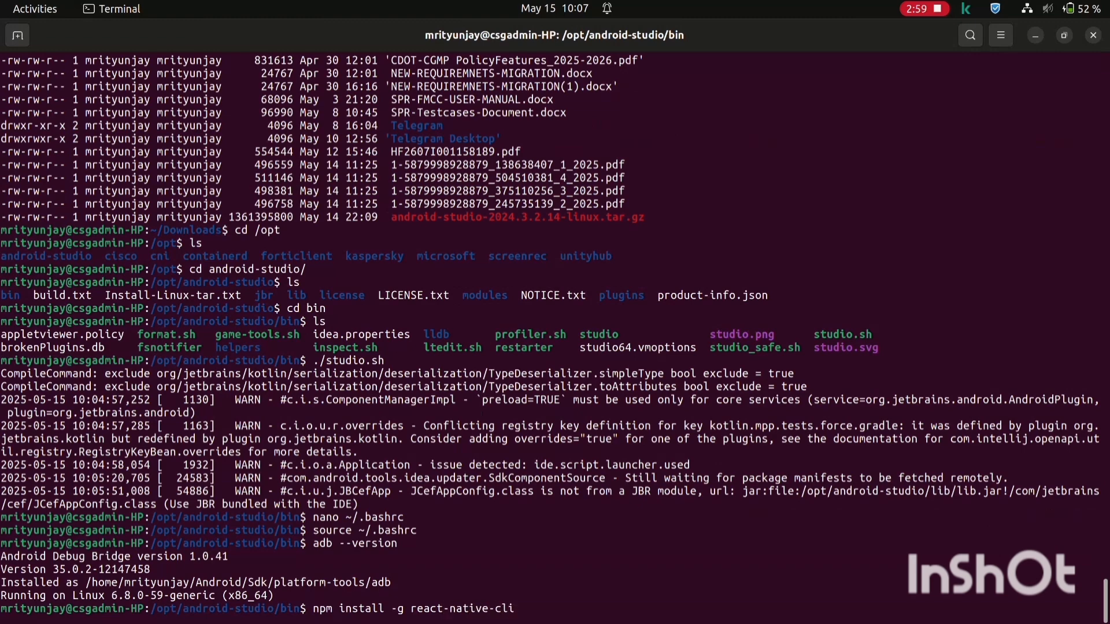
{"action": "key", "text": "Return"}
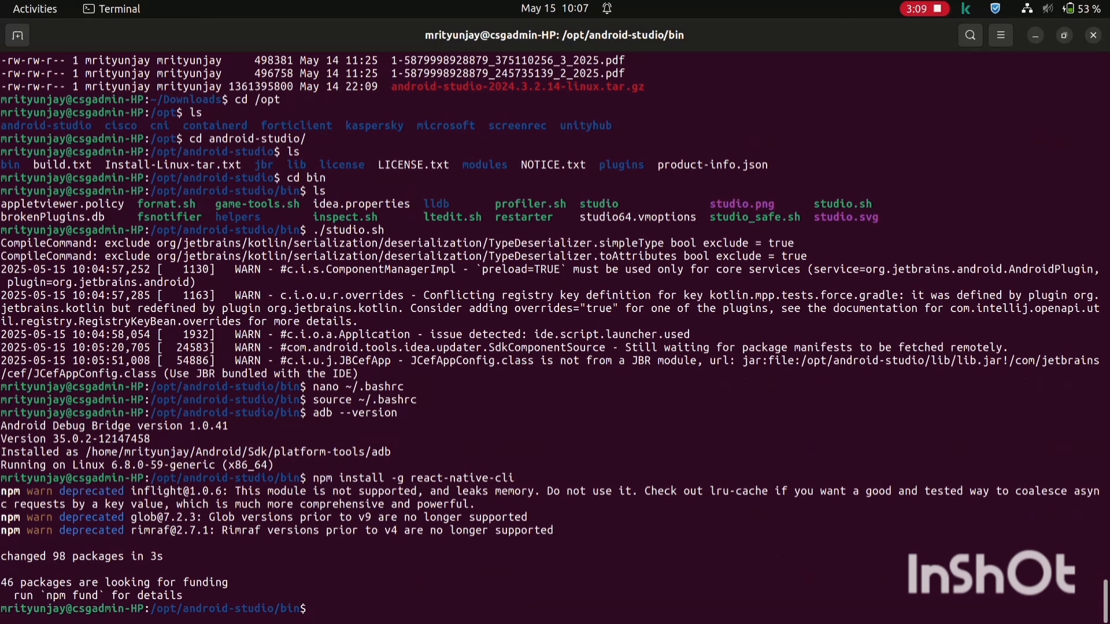
{"action": "type", "text": "react-native --version"}
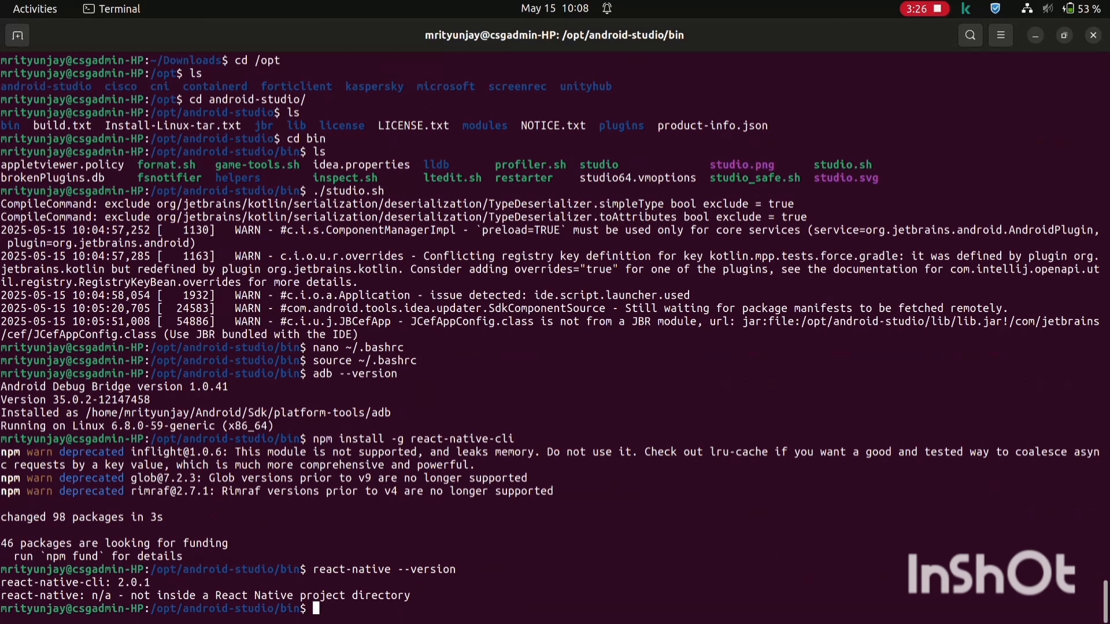
{"action": "type", "text": "cd ."}
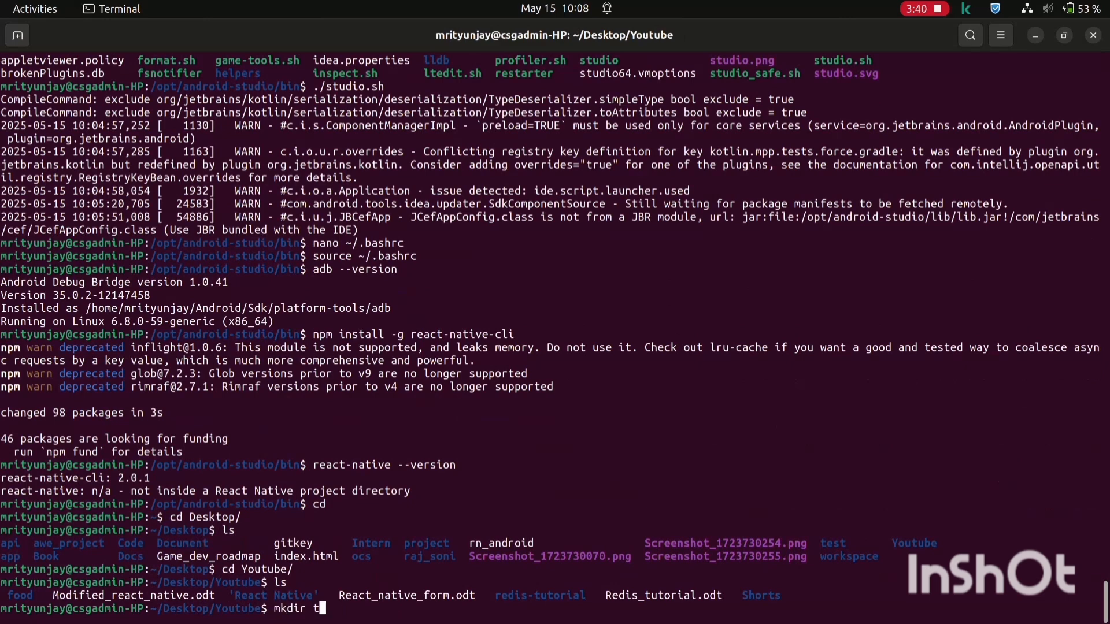
Create the test folder and attempt the deprecated 'npx react-native init myfirstapp'
{"action": "key", "text": "Return"}
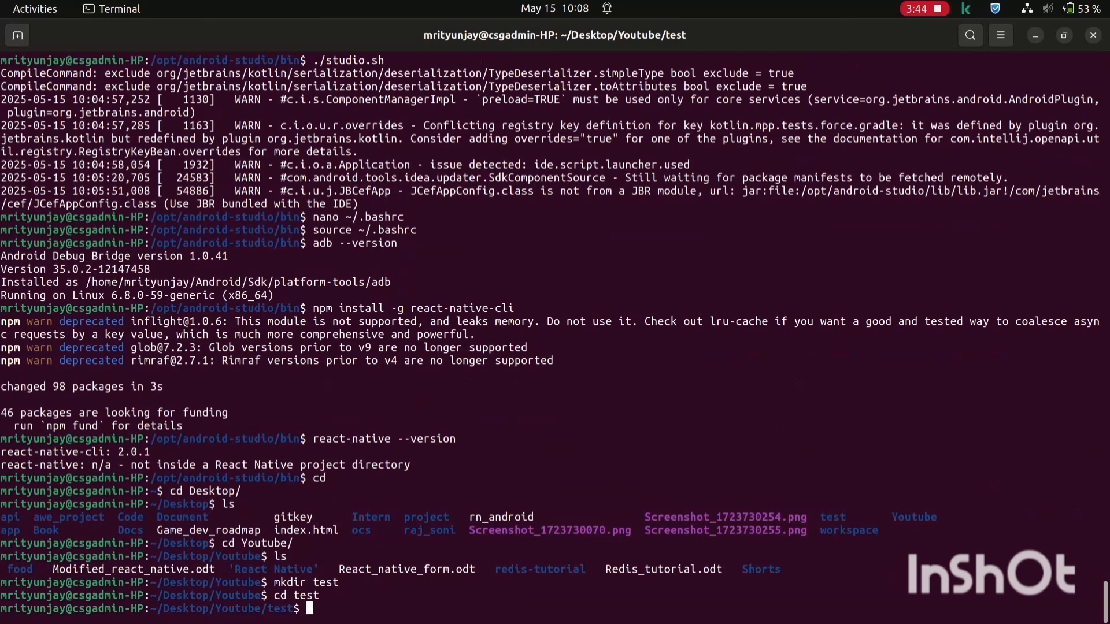
{"action": "type", "text": "npx rea"}
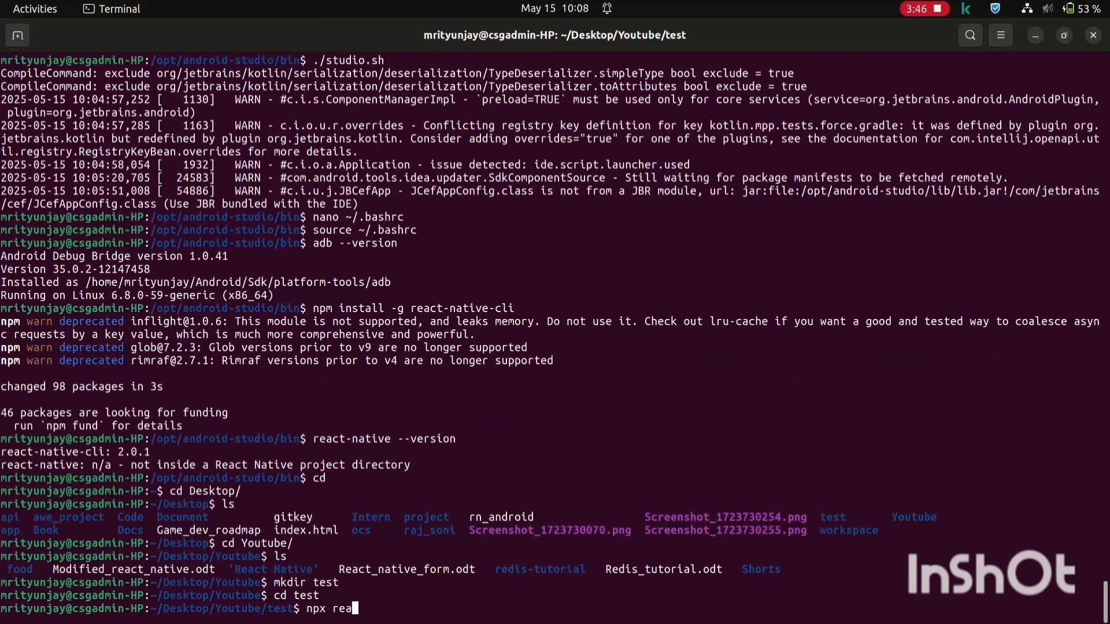
{"action": "type", "text": "ct-native"}
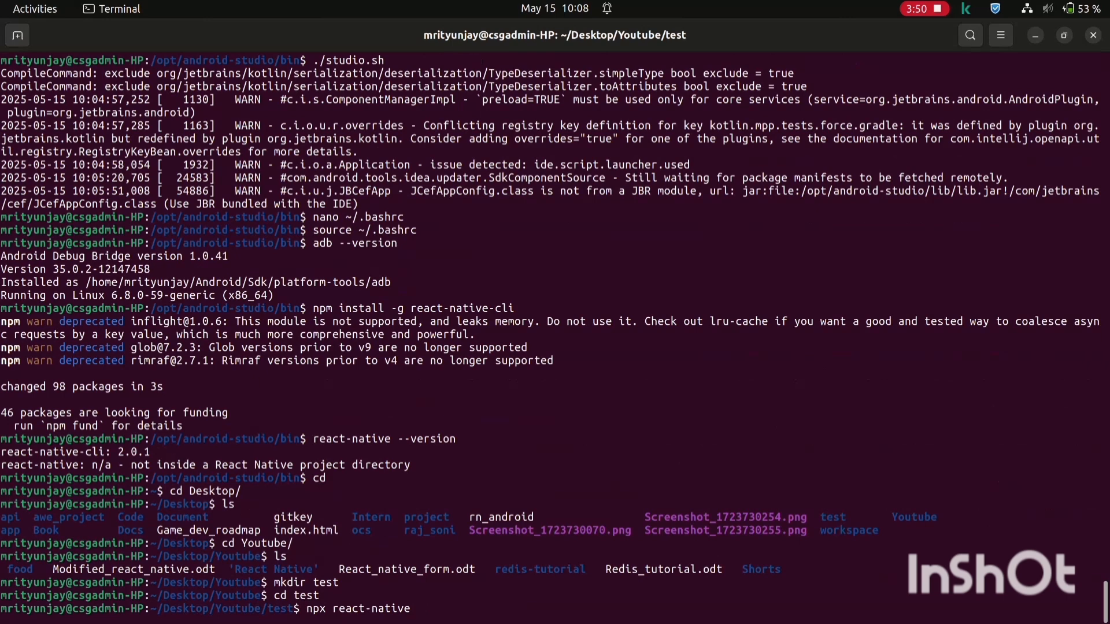
{"action": "type", "text": "init m"}
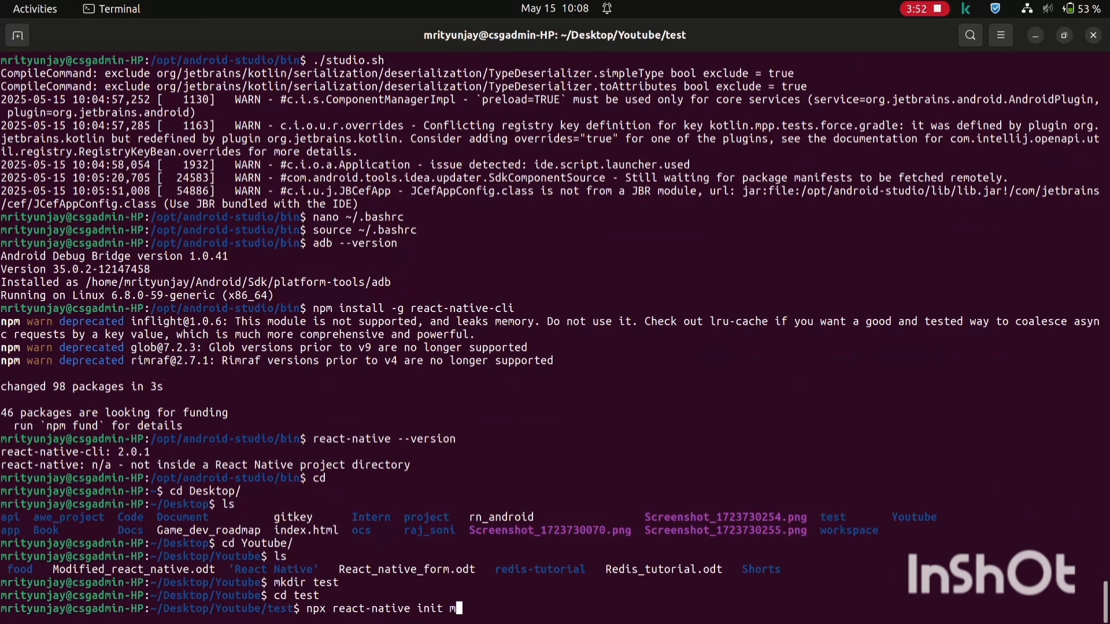
{"action": "type", "text": "yfirstapp"}
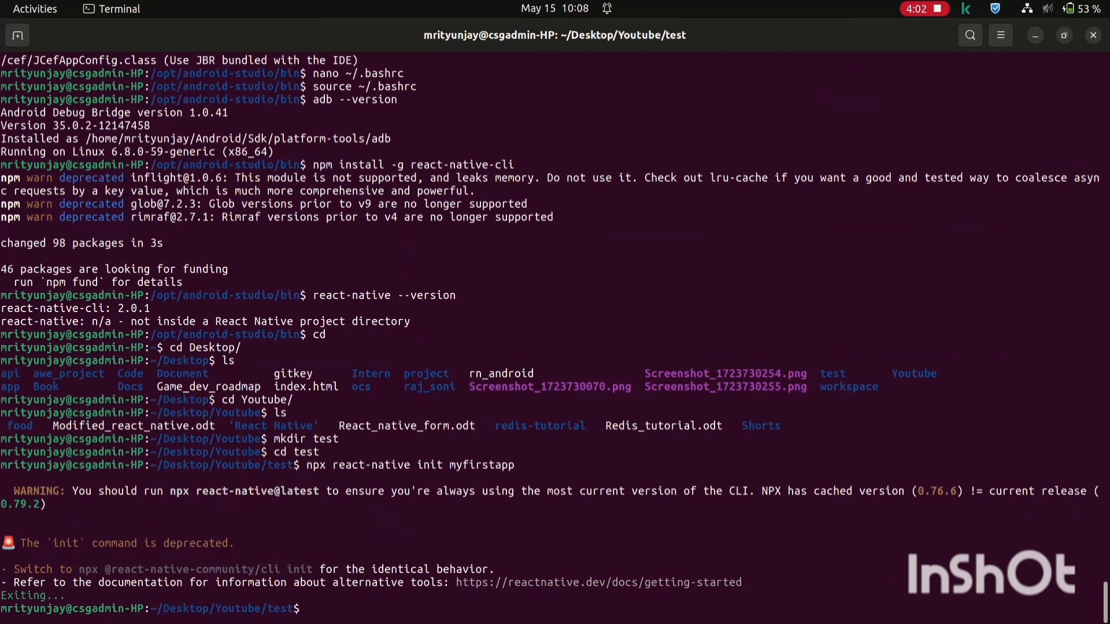
{"action": "double_click", "coordinate": [195, 569]}
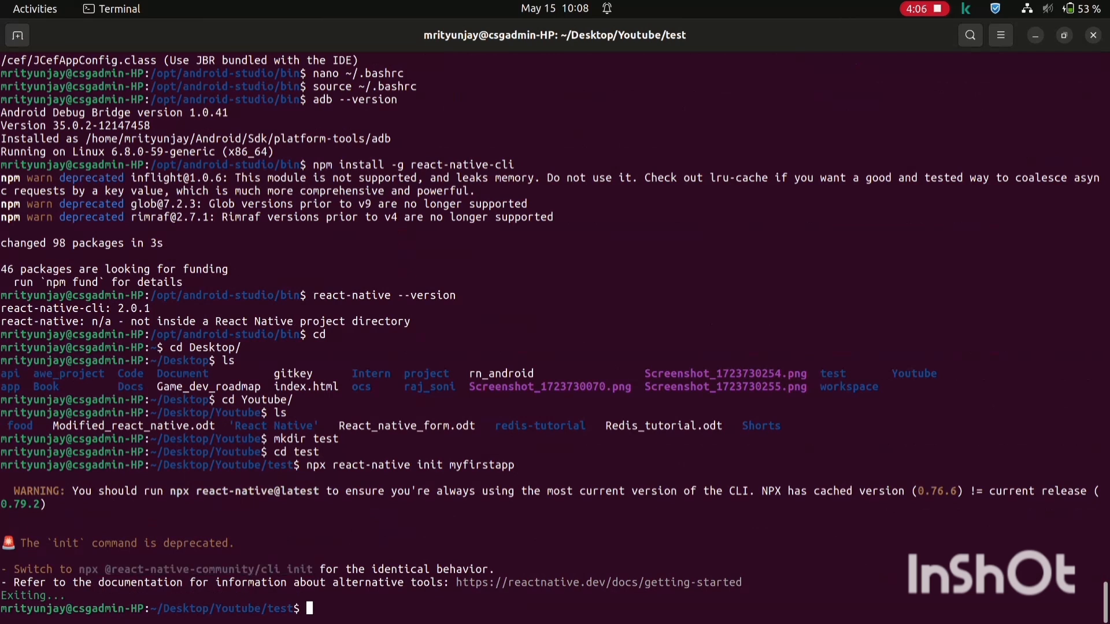
{"action": "type", "text": "npx @react-native-community/cli init"}
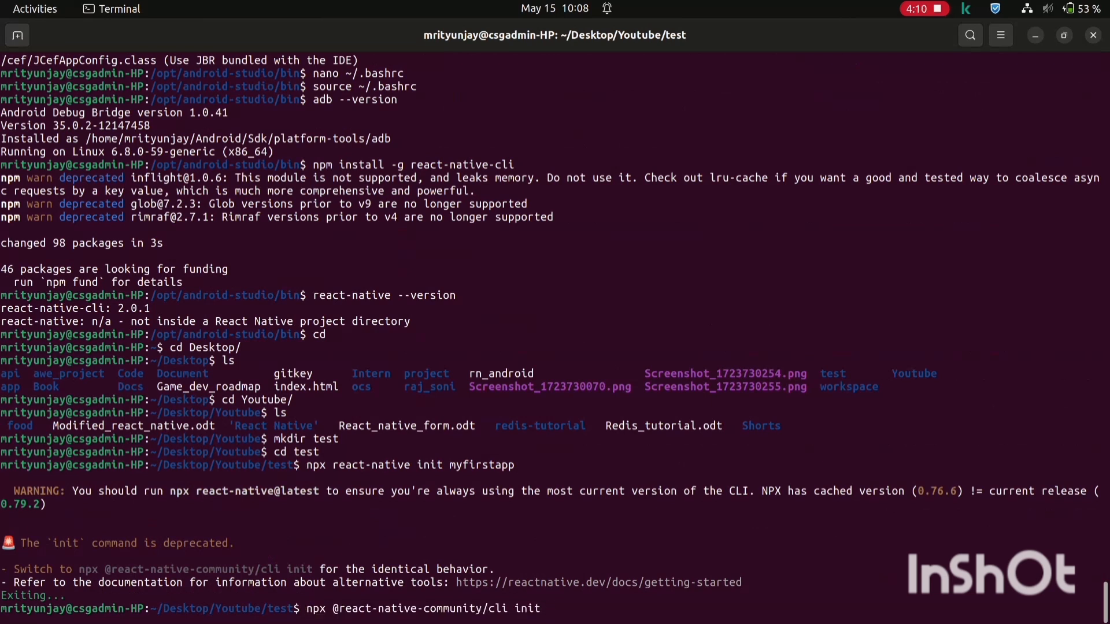
{"action": "type", "text": "myfirstap"}
{"action": "type", "text": "npx"}
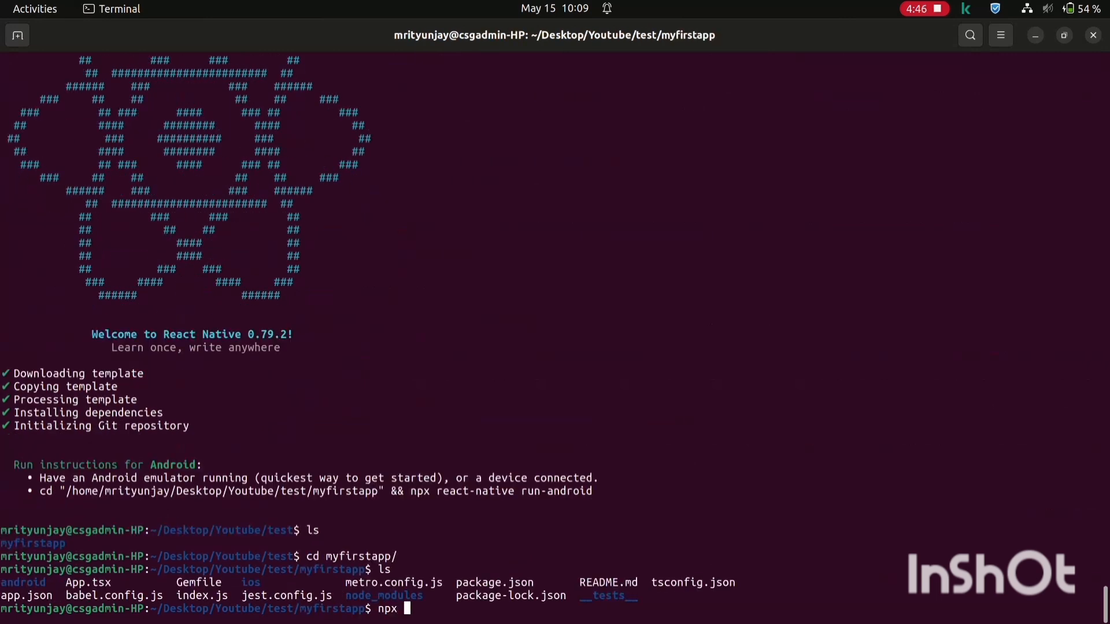
Build and install myfirstapp on the Pixel 4 API 33 emulator, dismissing the GPU warning
{"action": "type", "text": "react-native"}
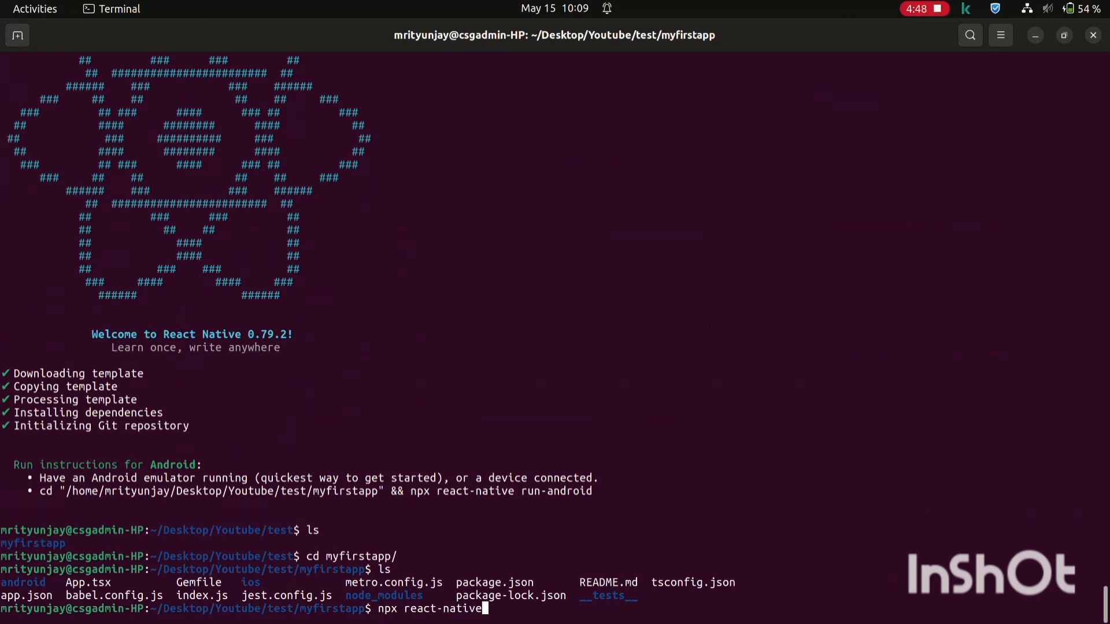
{"action": "type", "text": "run-andro"}
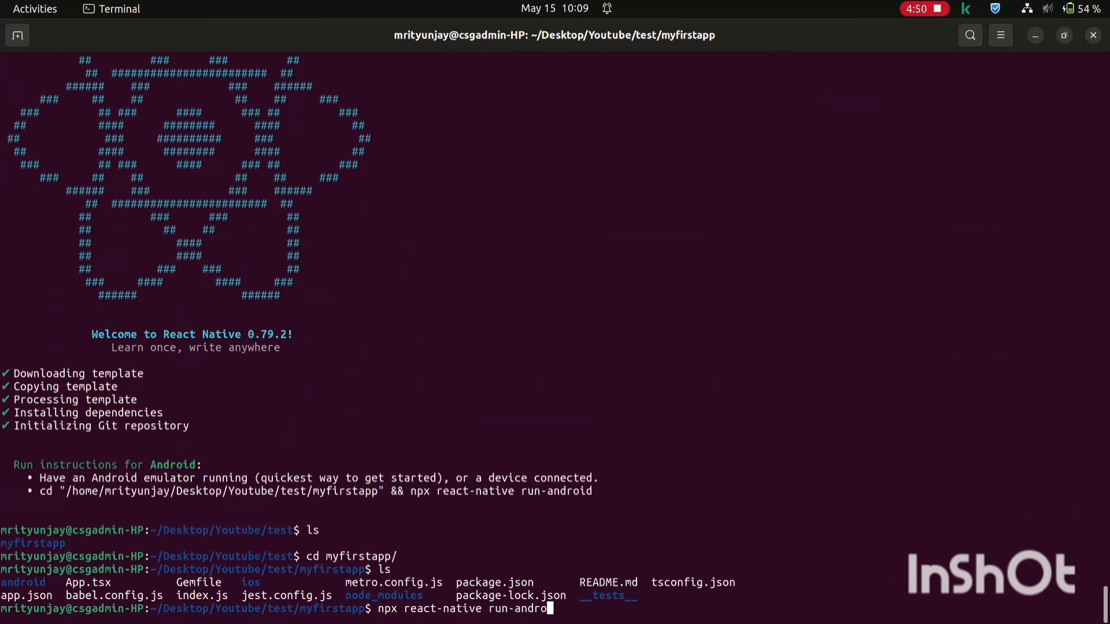
{"action": "type", "text": "id"}
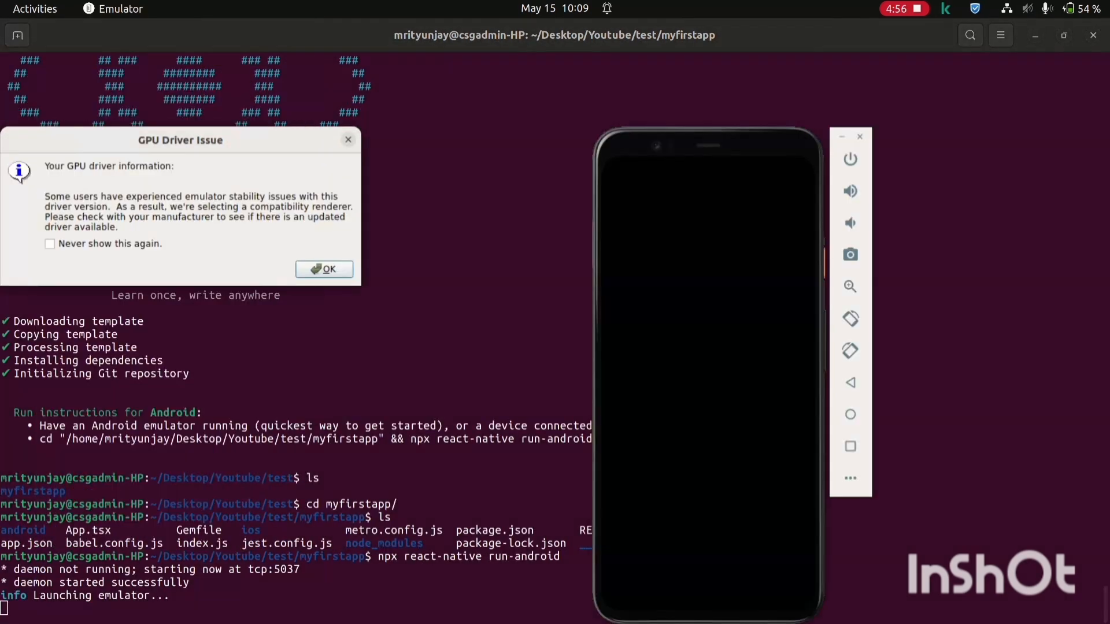
{"action": "left_click", "coordinate": [324, 269]}
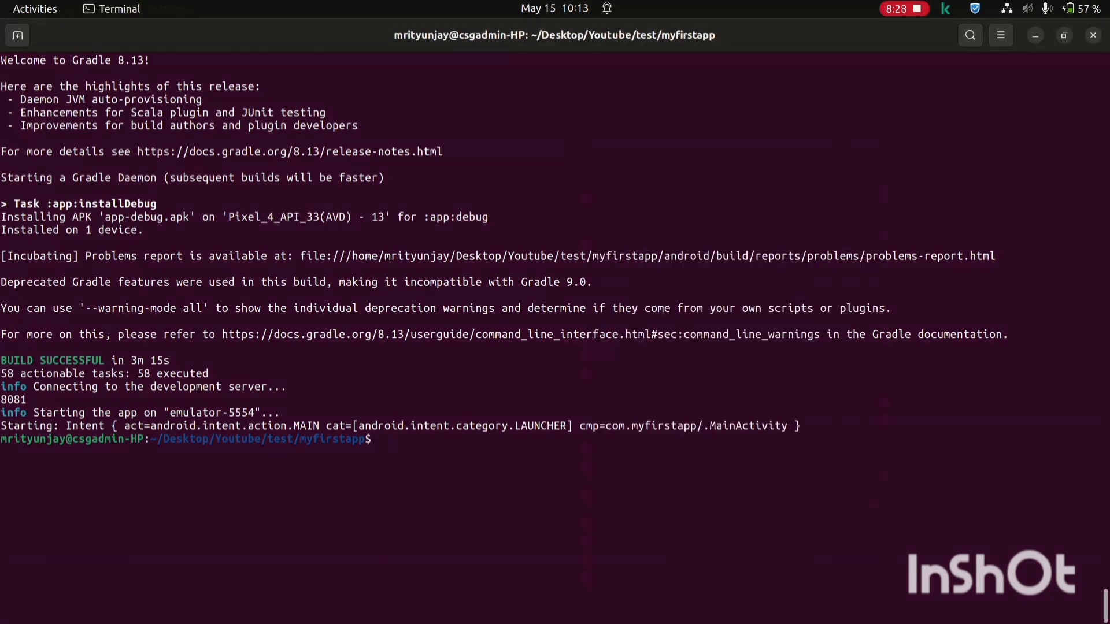
Start the Metro server, wait out the unresponsive emulator, and scroll the welcome screen
{"action": "type", "text": "npx react-native start"}
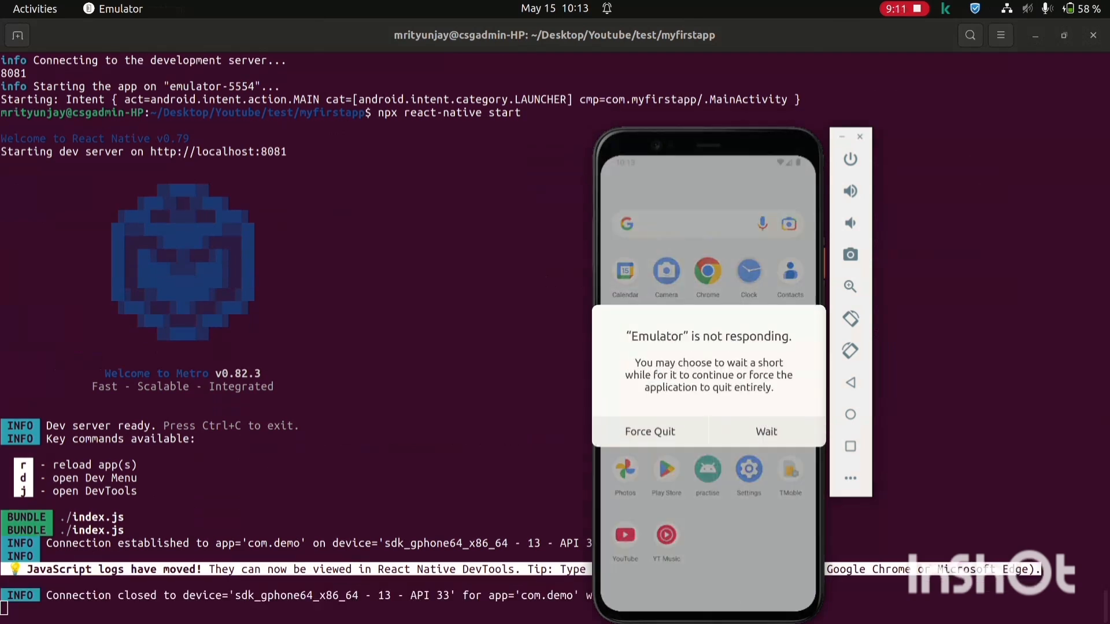
{"action": "left_click", "coordinate": [766, 432]}
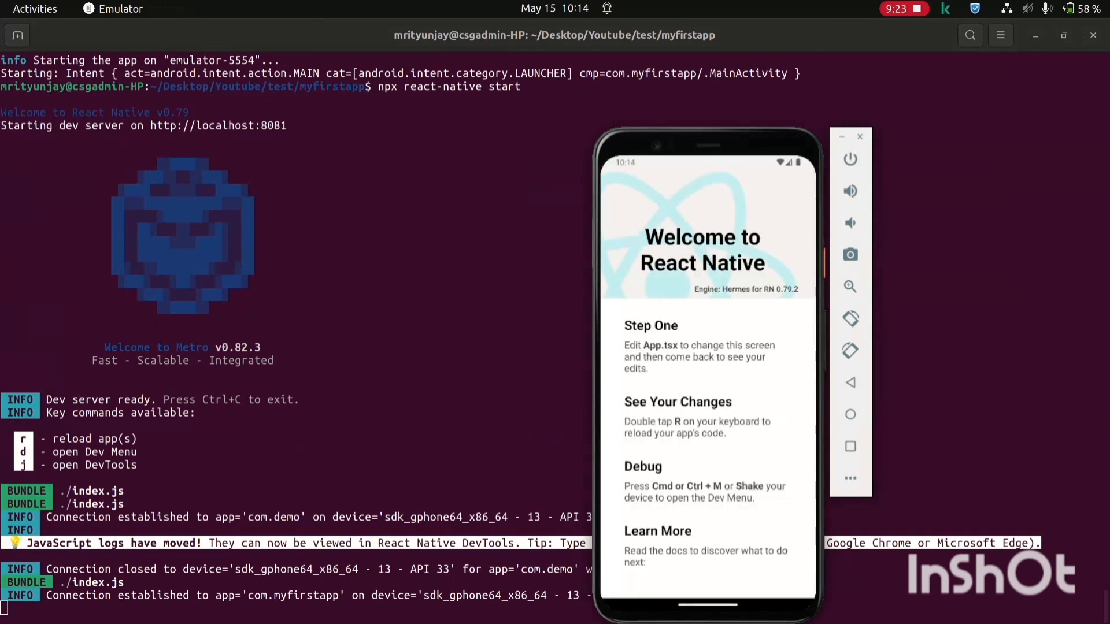
{"action": "scroll", "scroll_direction": "down", "scroll_amount": 3}
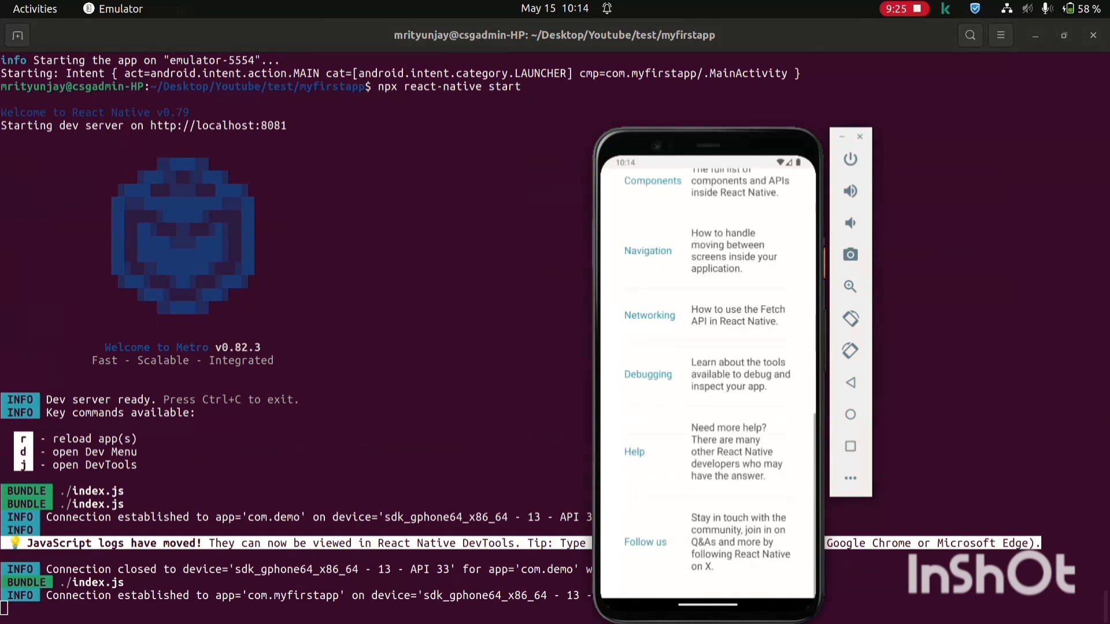